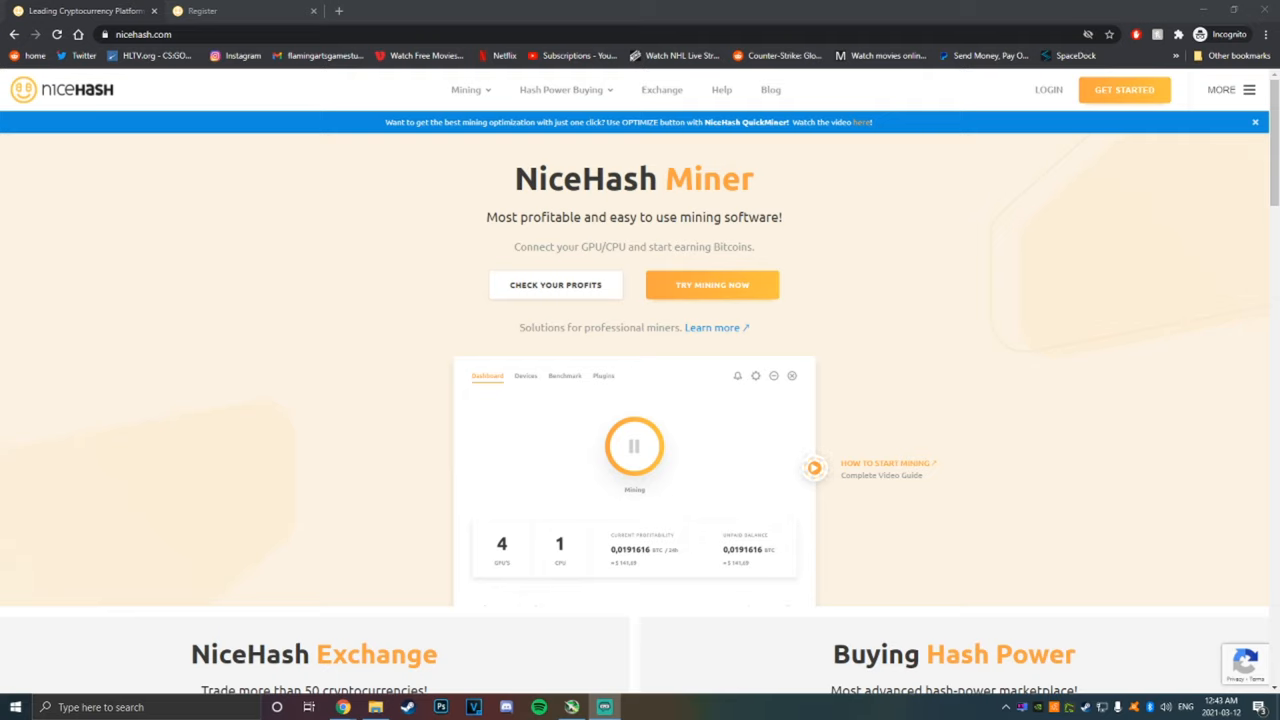
mouse_move(156, 434)
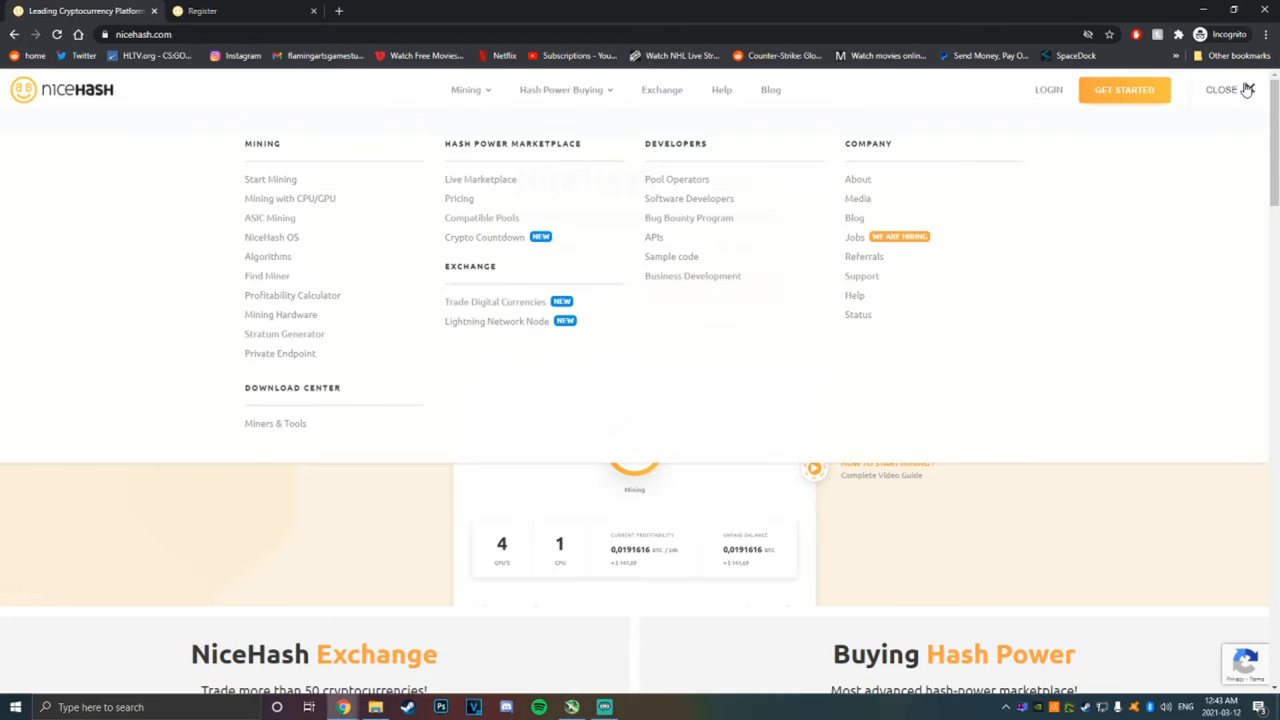
mouse_move(283, 423)
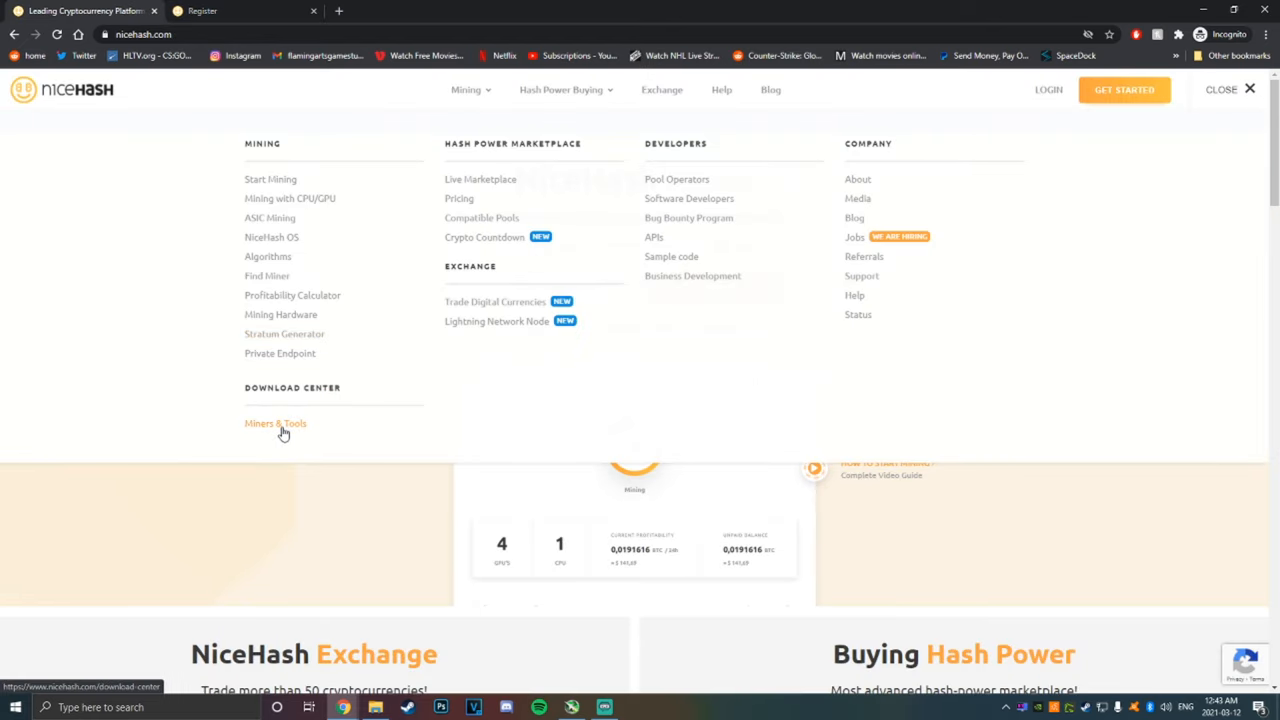
Open Miners & Tools and highlight the QuickMiner and NiceHash Miner download entries
left_click(1221, 89)
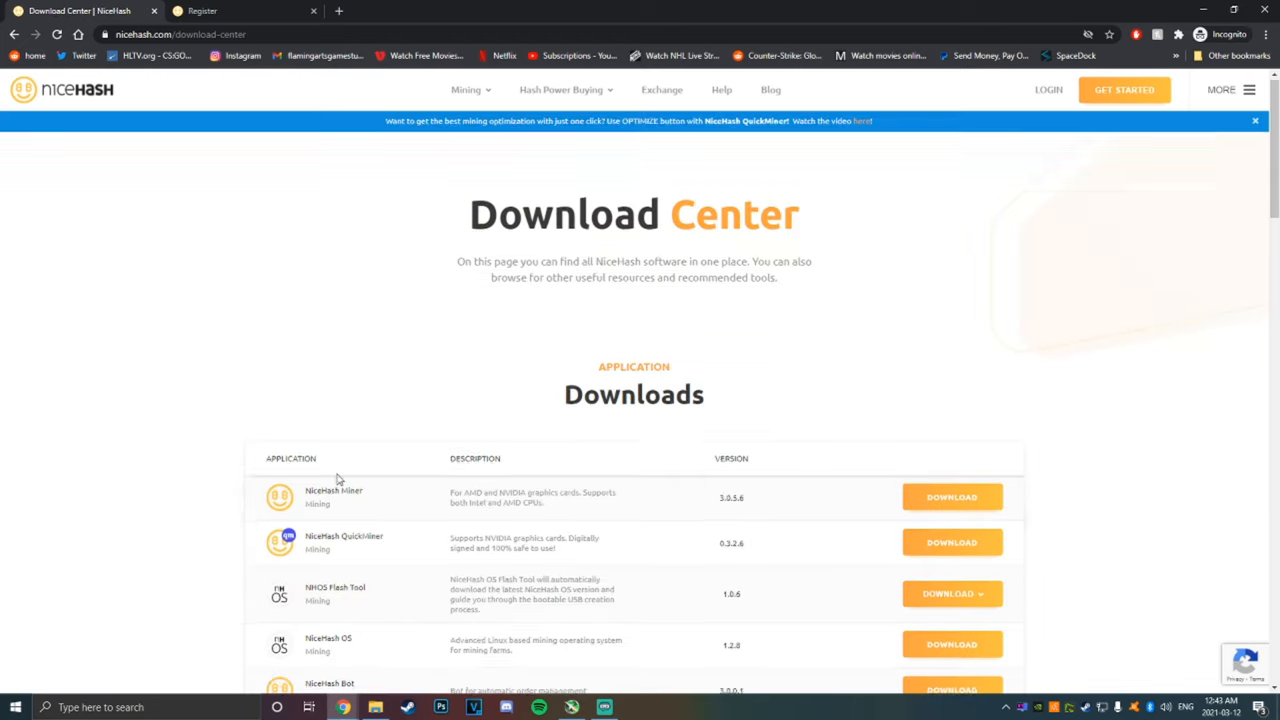
scroll("down", 3)
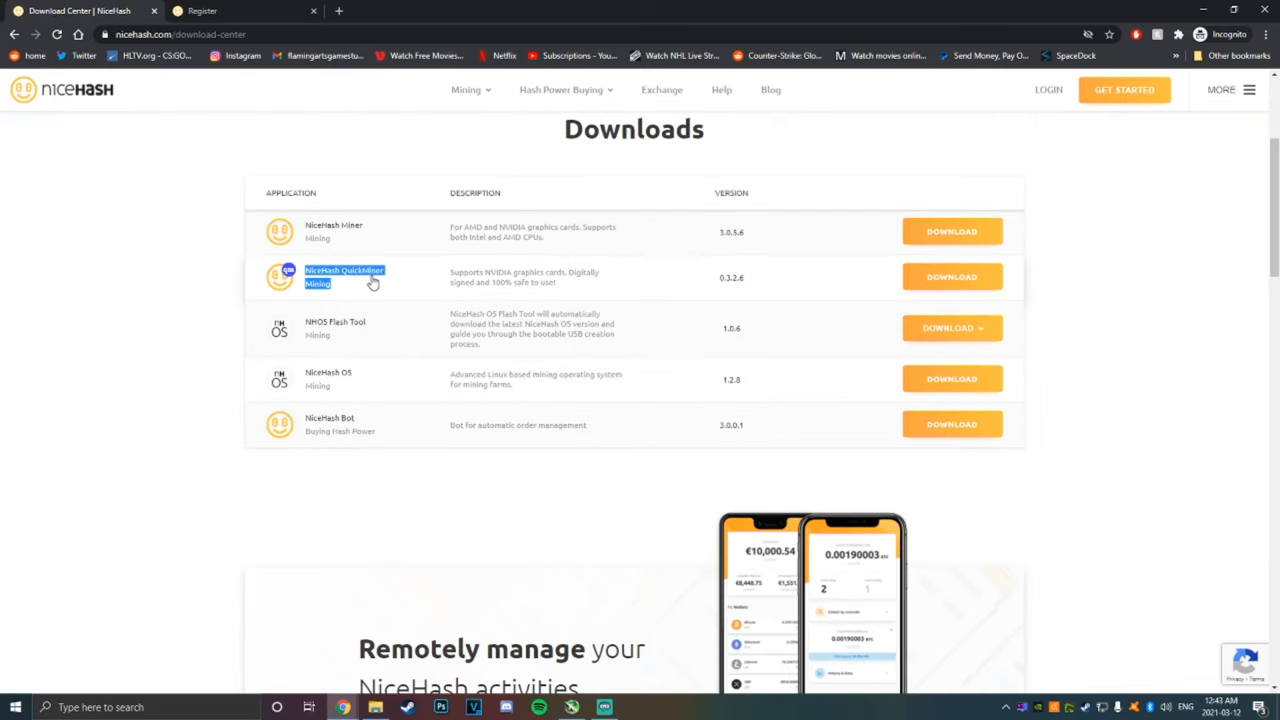
mouse_move(385, 277)
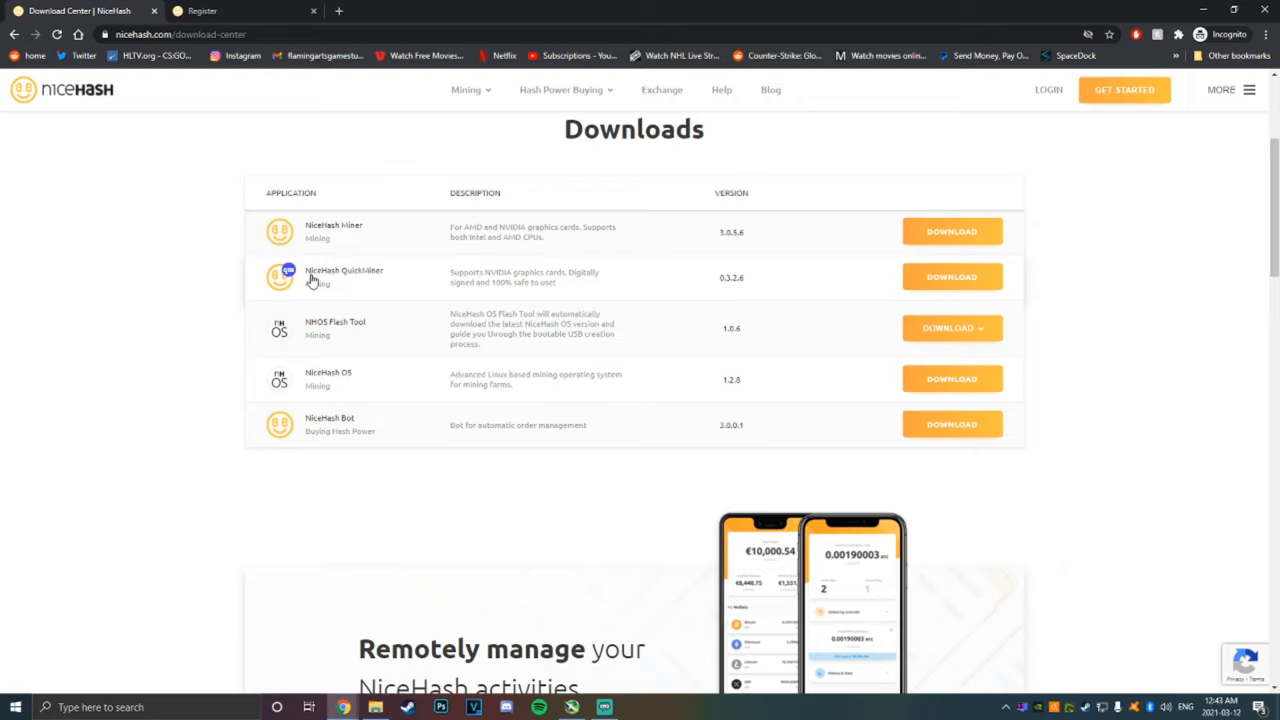
mouse_move(311, 280)
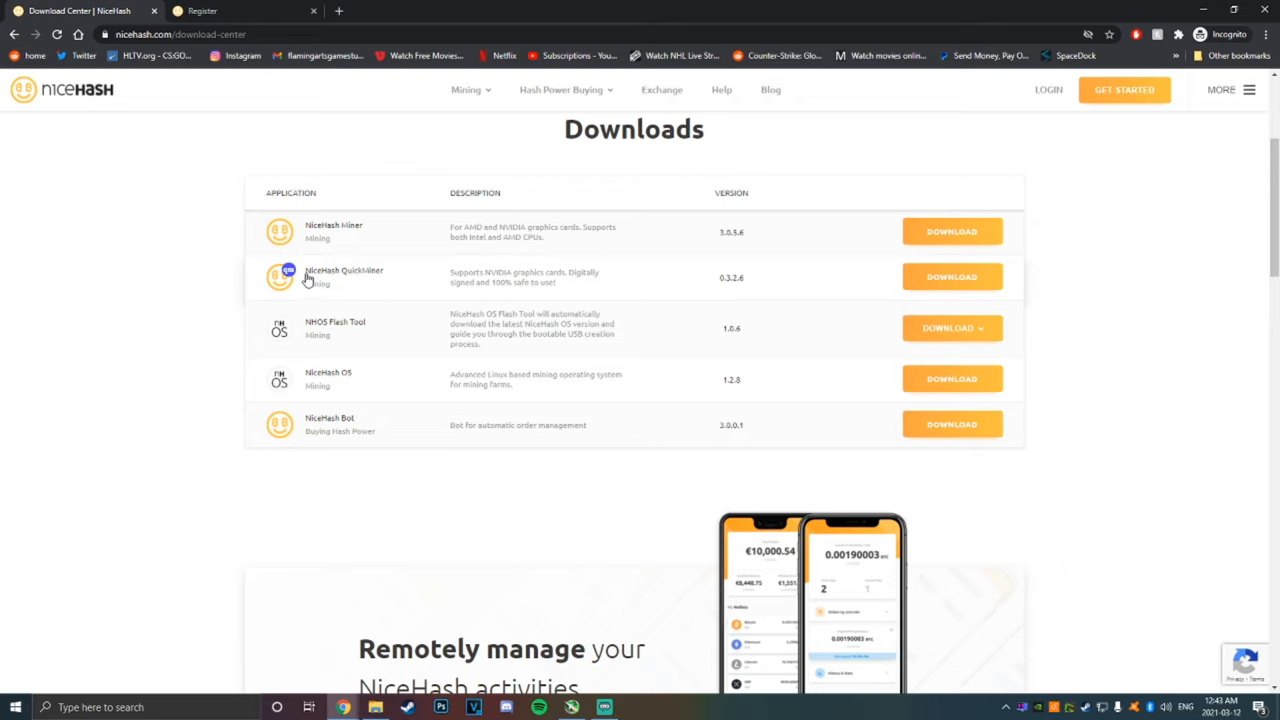
mouse_move(473, 291)
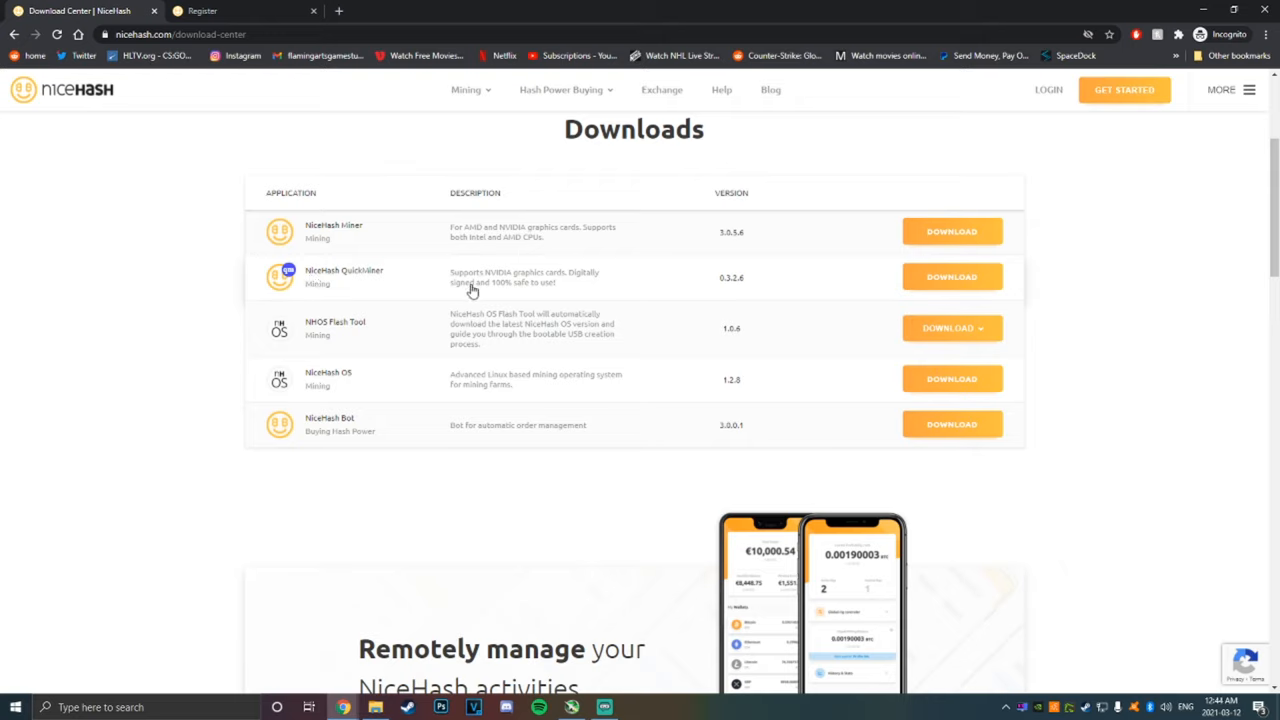
left_click_drag(451, 272, 557, 282)
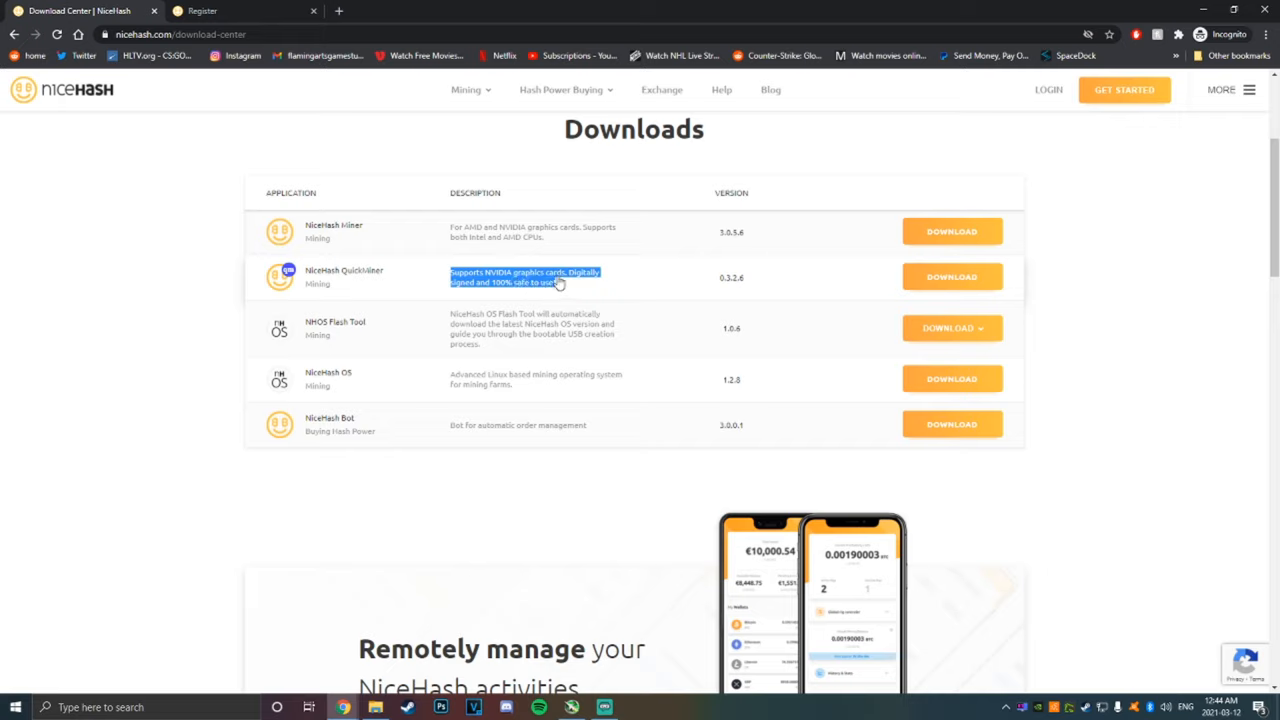
mouse_move(324, 237)
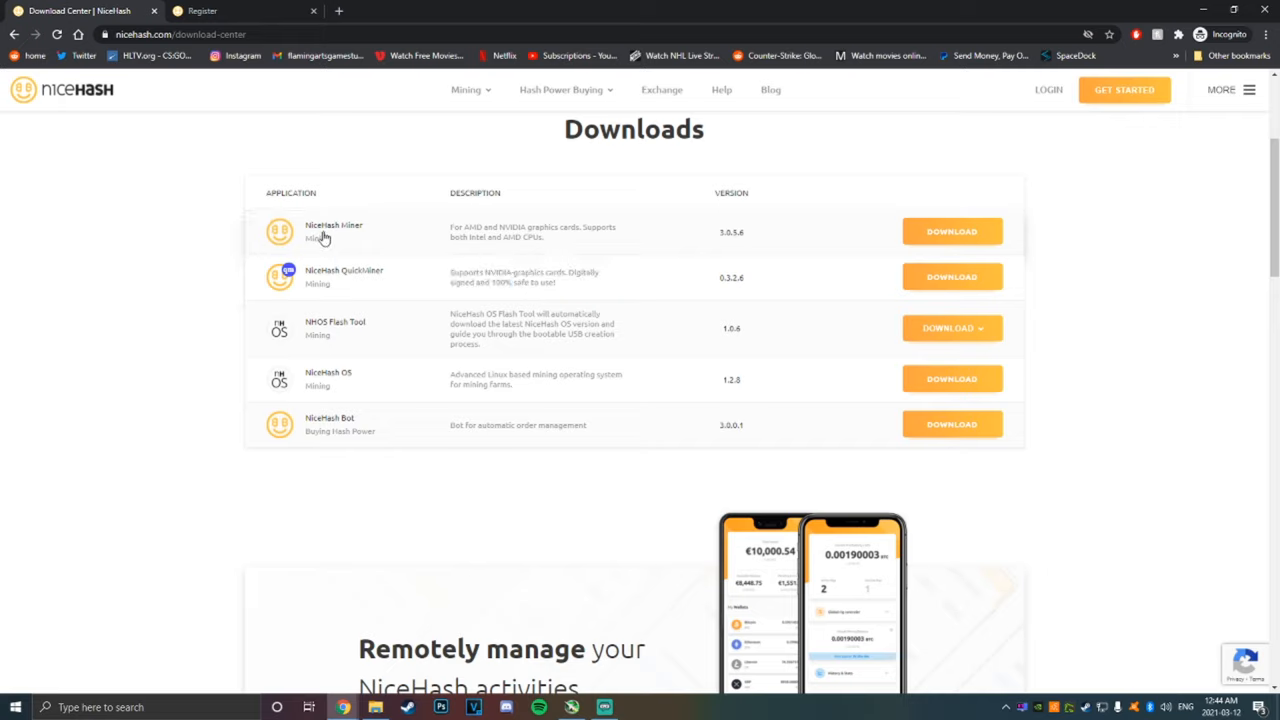
double_click(333, 225)
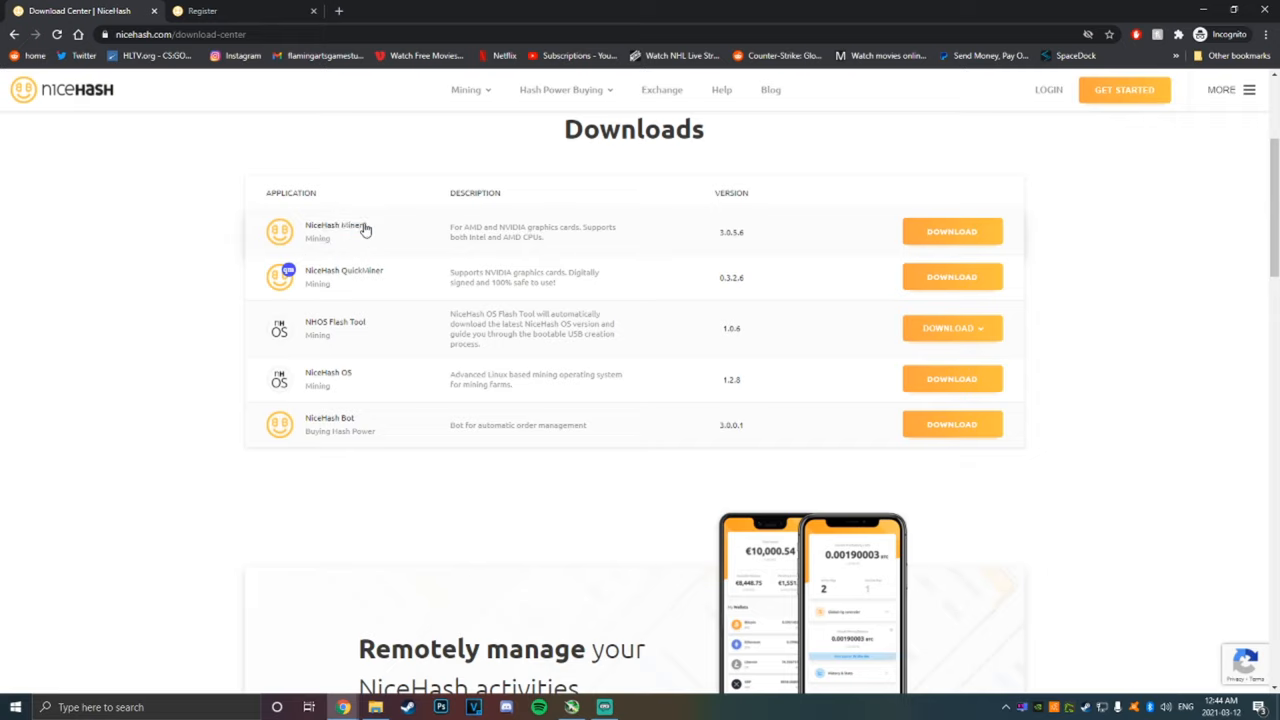
mouse_move(441, 231)
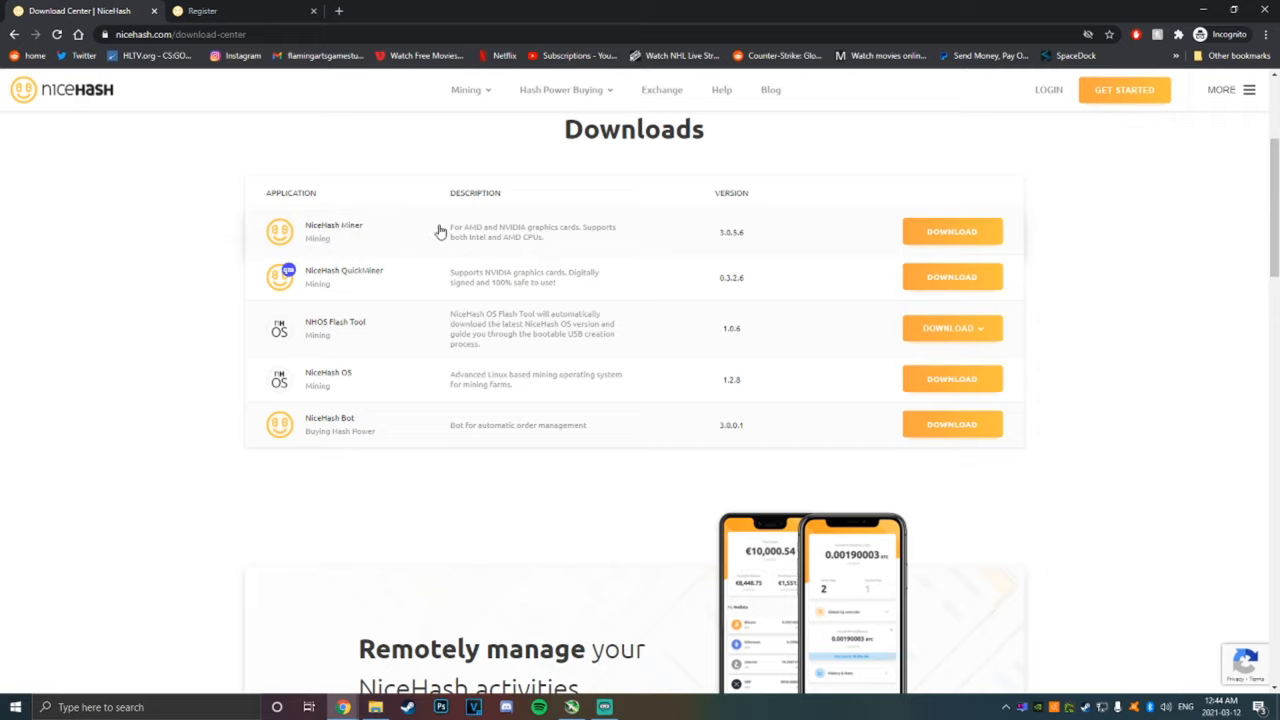
double_click(472, 227)
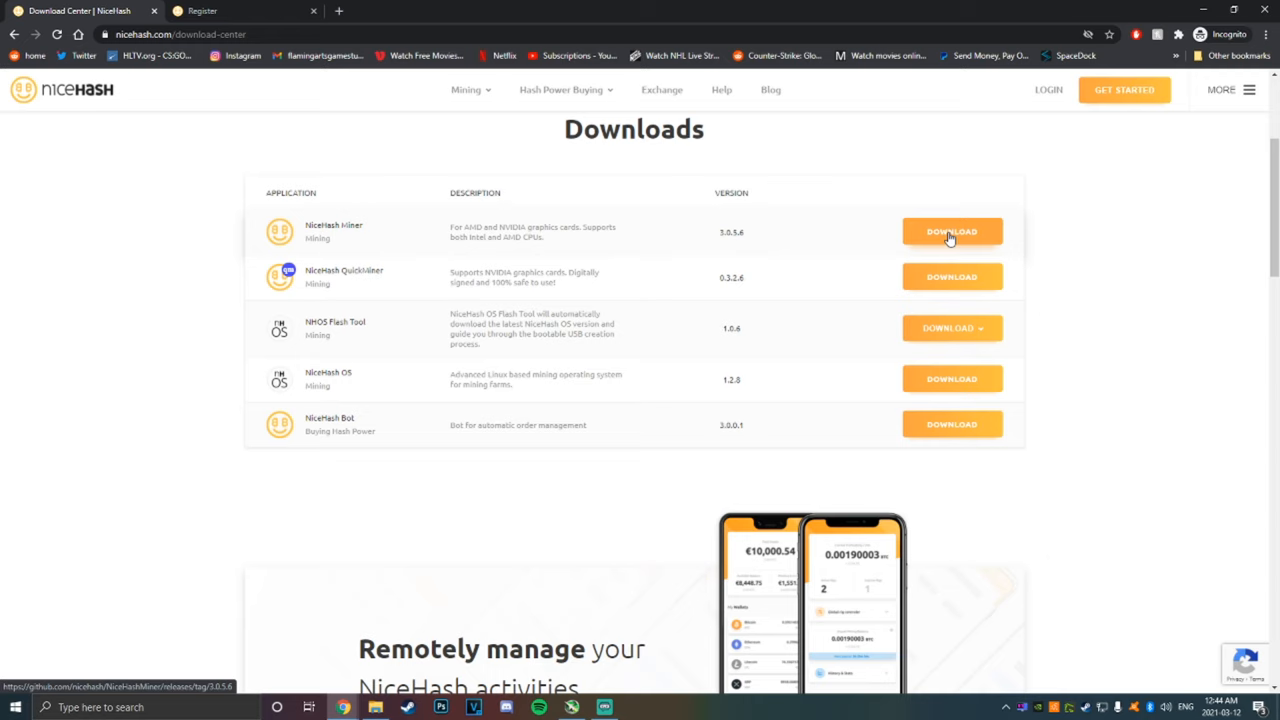
Follow NiceHash Miner's DOWNLOAD link and get the 3.0.5.6 installer from GitHub
left_click(951, 231)
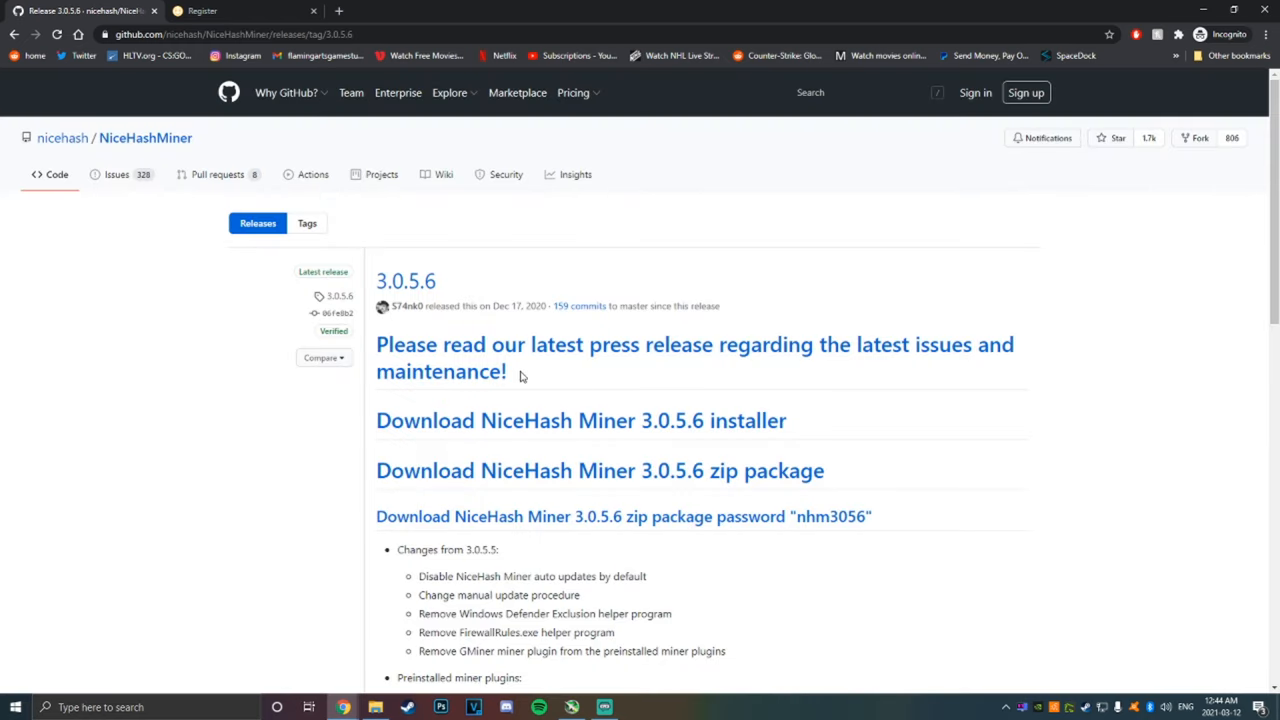
scroll("down", 3)
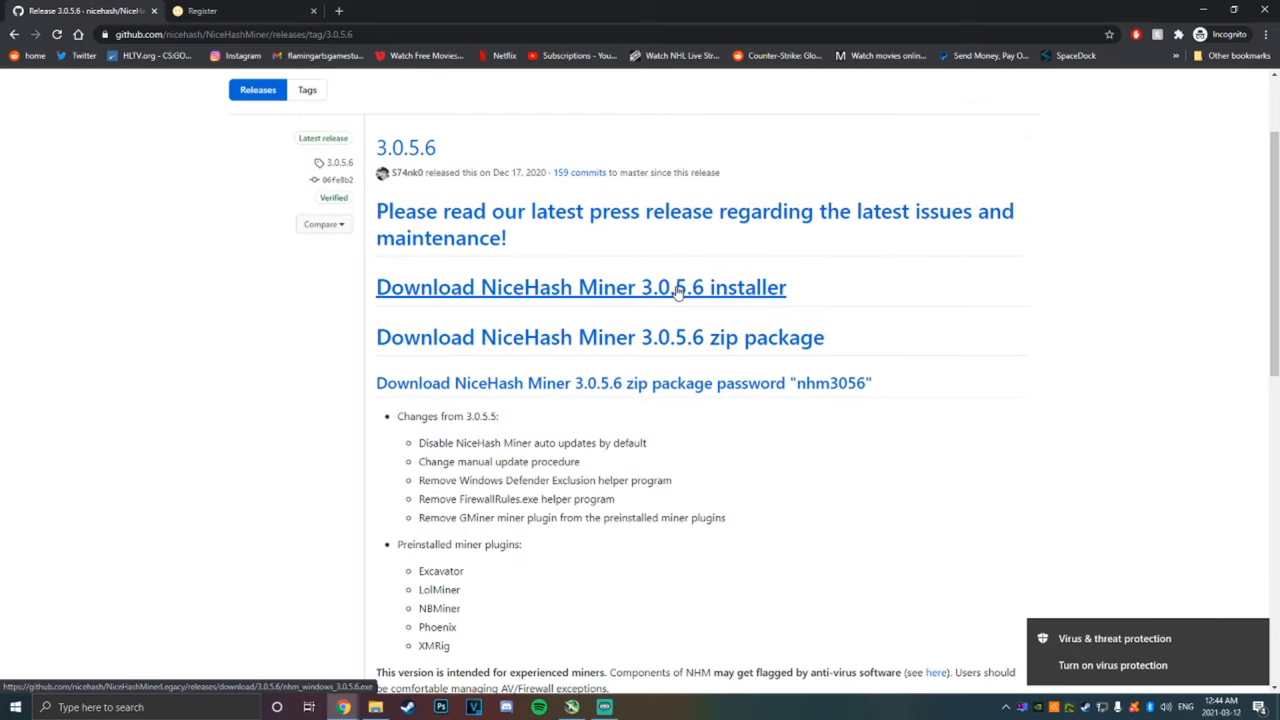
left_click(580, 287)
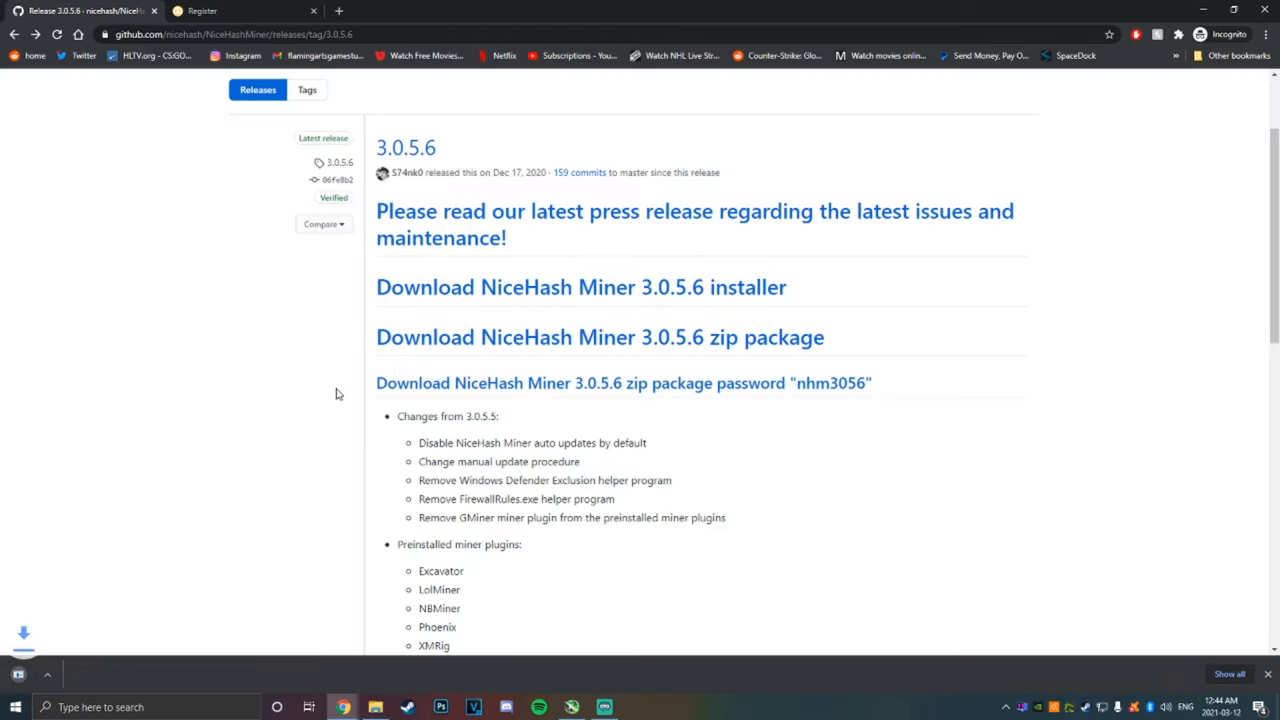
Run the downloaded installer, accept the license, and finish with NiceHash Miner launching
left_click(581, 287)
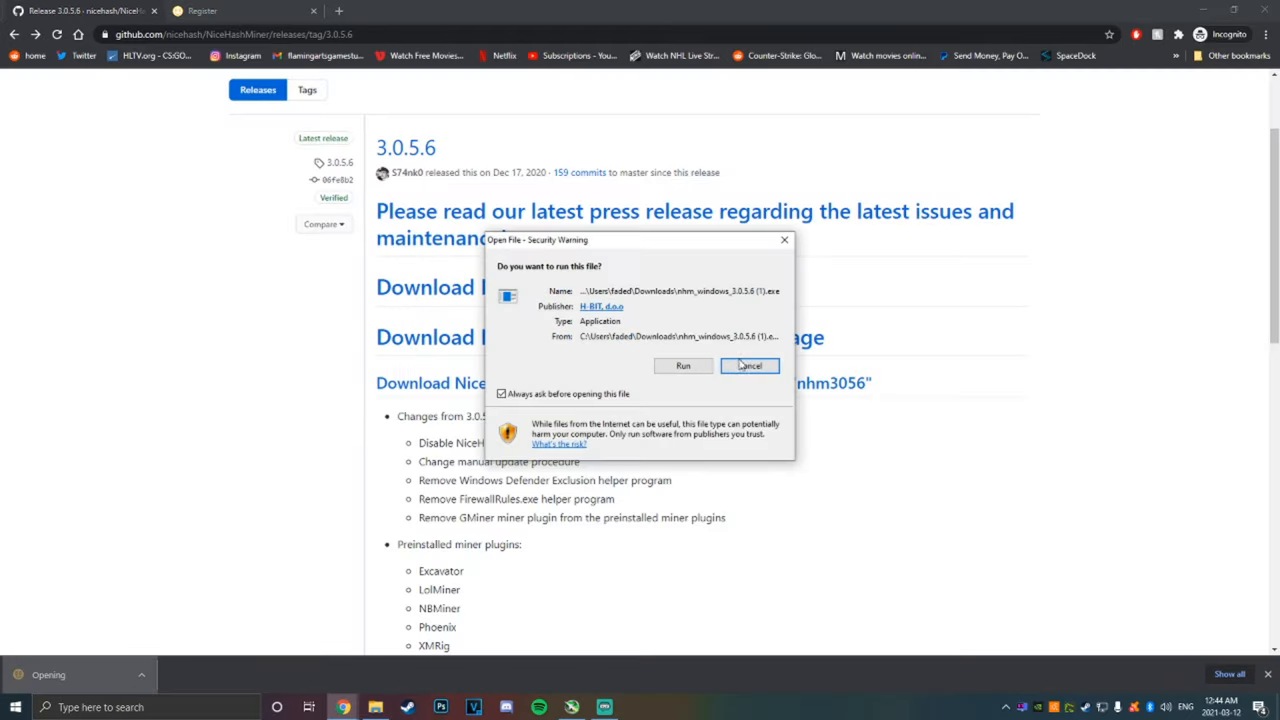
left_click(682, 365)
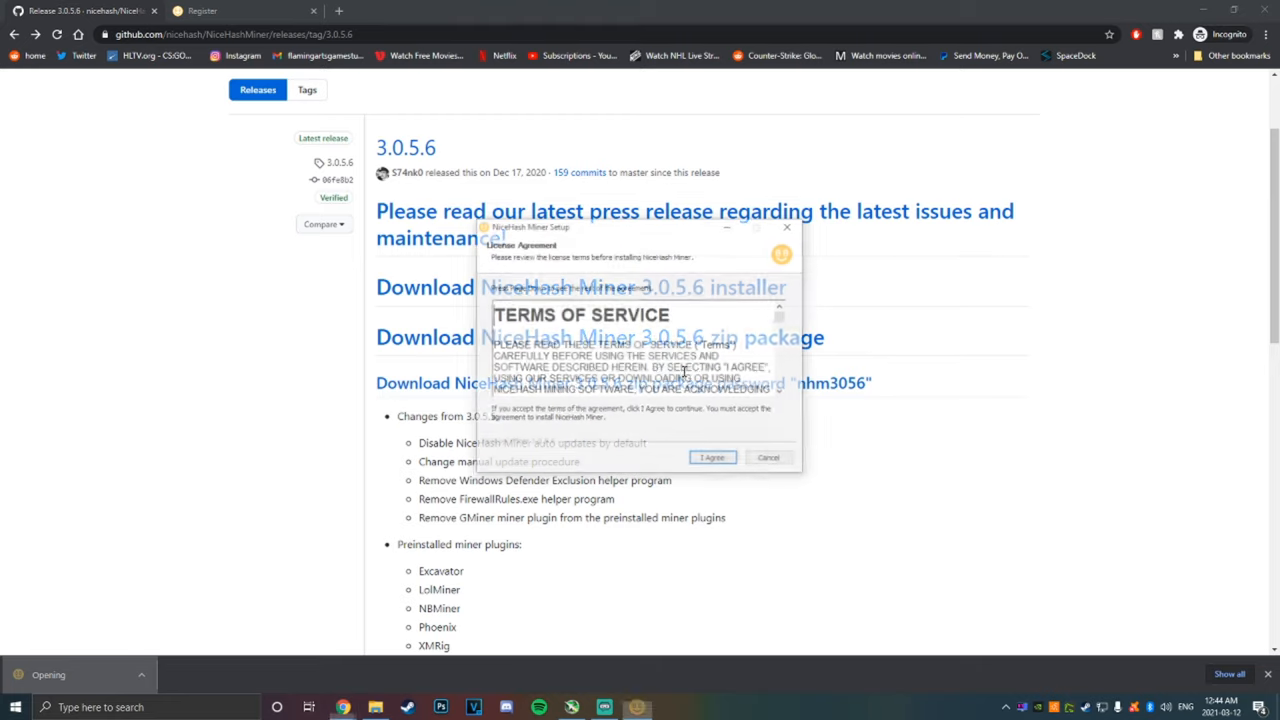
left_click(712, 457)
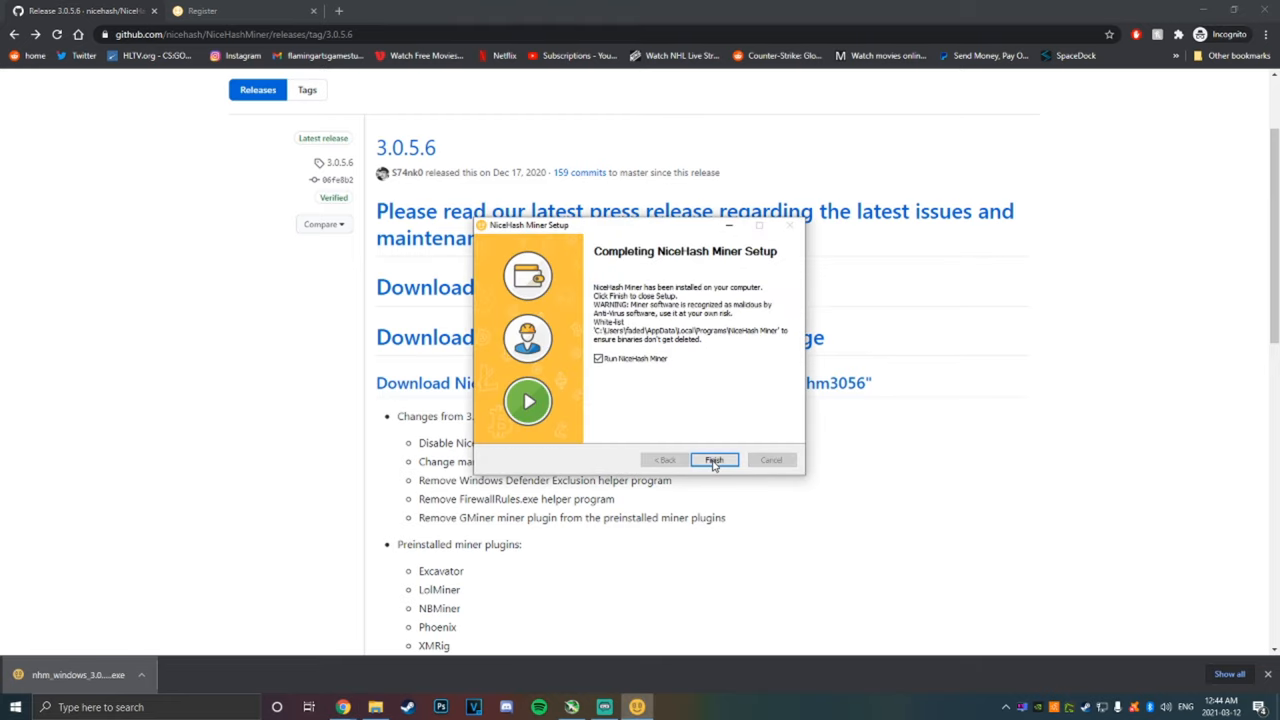
left_click(714, 460)
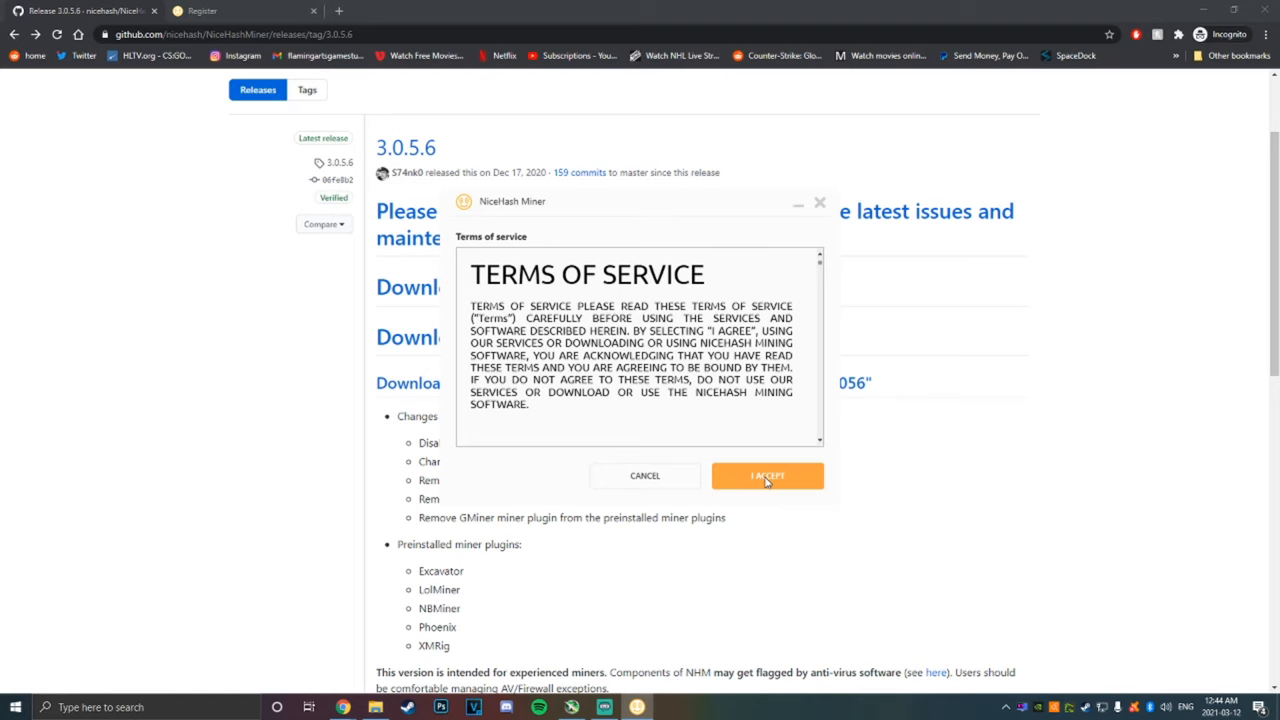
Accept the Terms of Service and the 3rd-party disclaimer, then continue with English
left_click(767, 475)
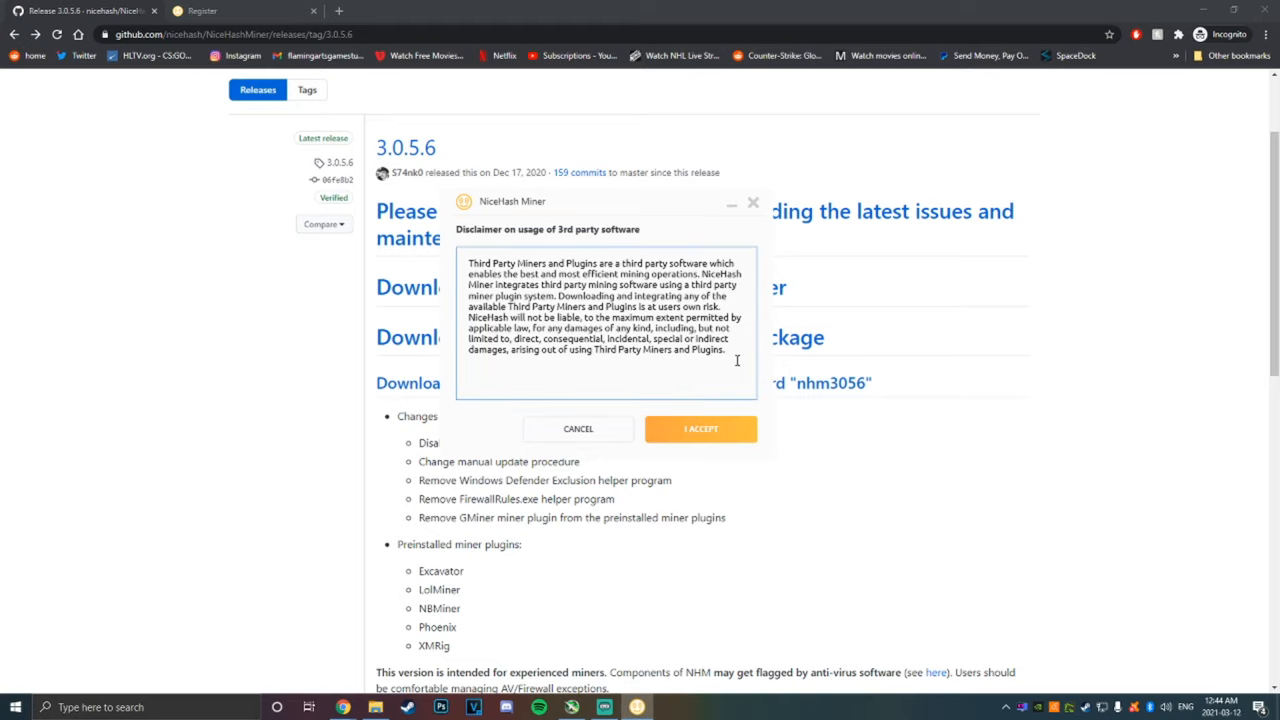
left_click(701, 428)
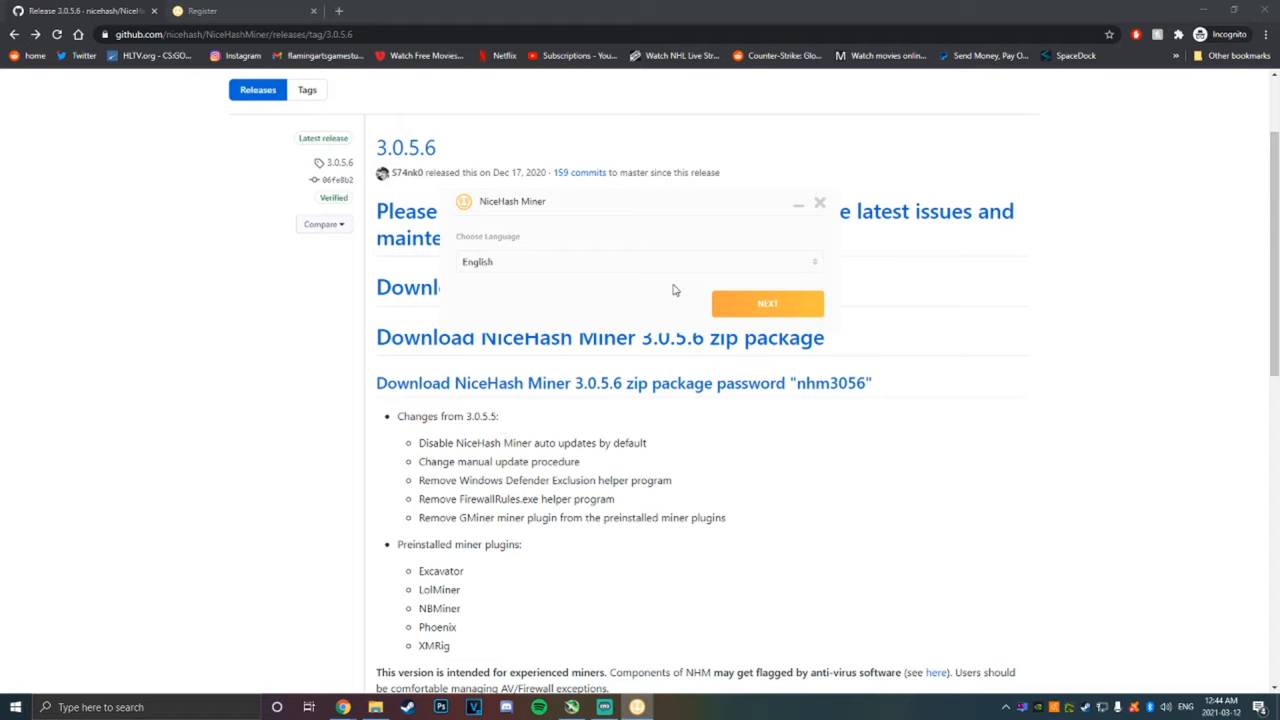
left_click(767, 303)
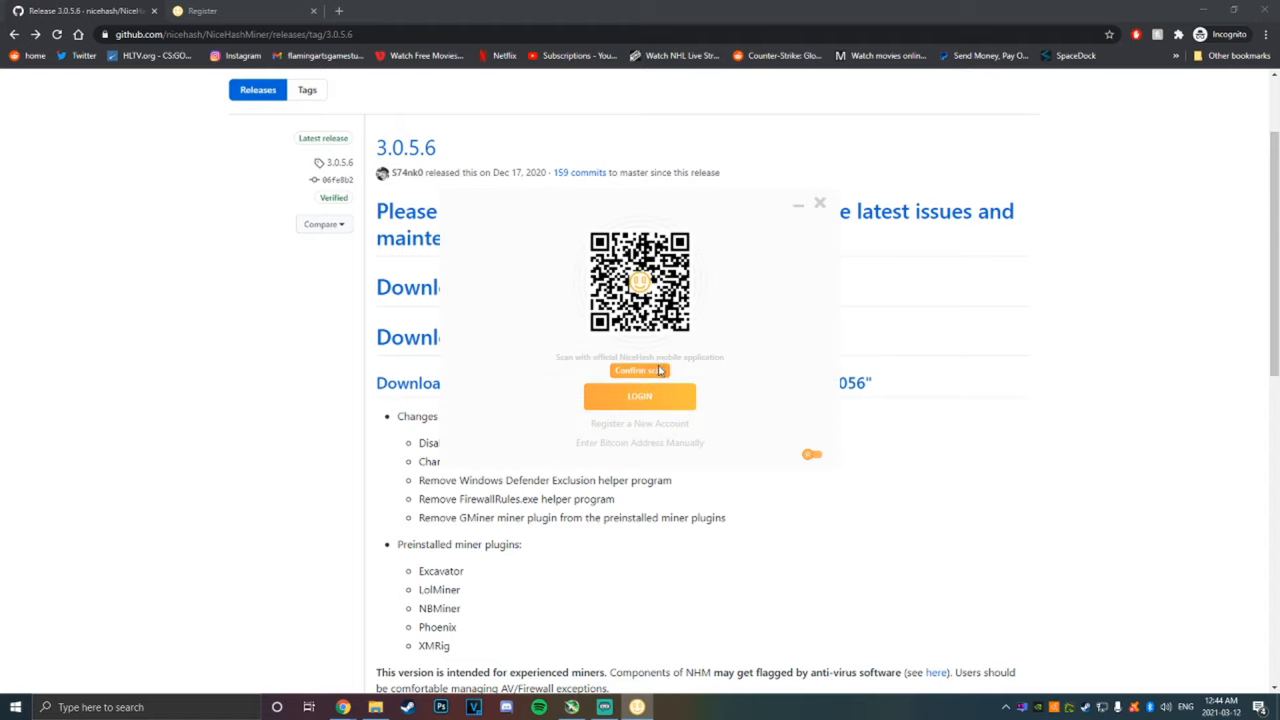
mouse_move(680, 362)
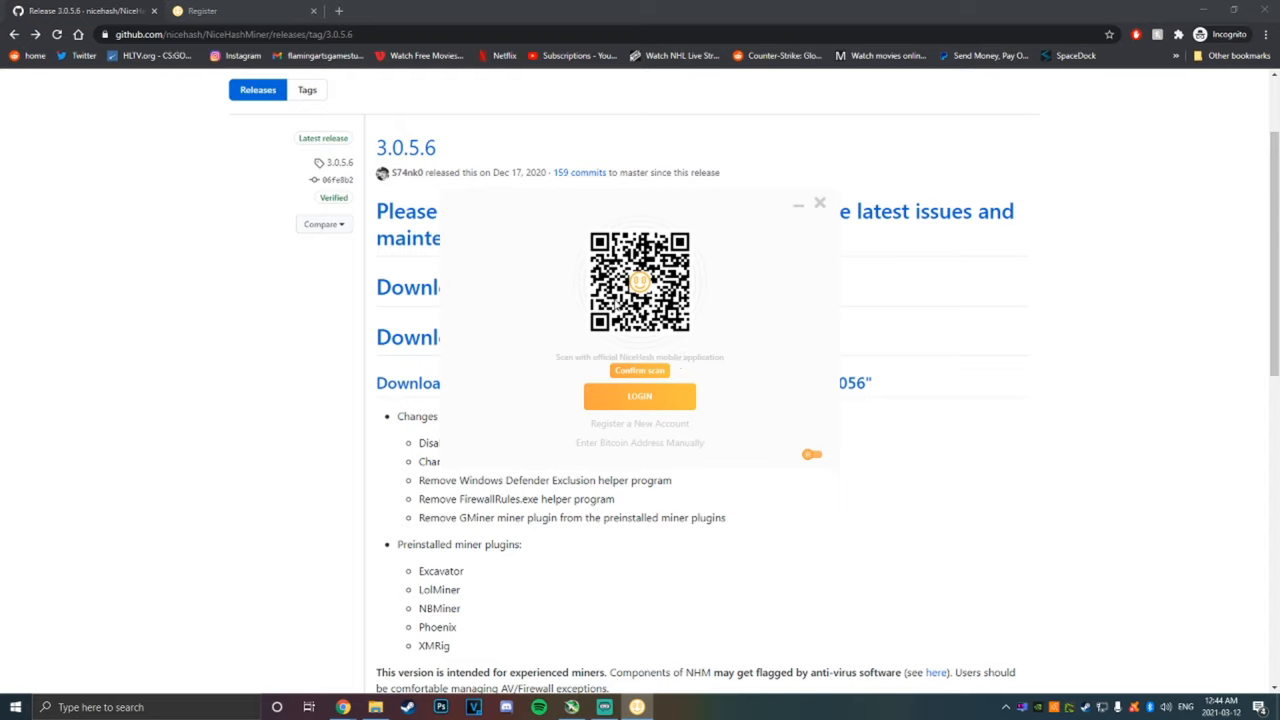
mouse_move(713, 405)
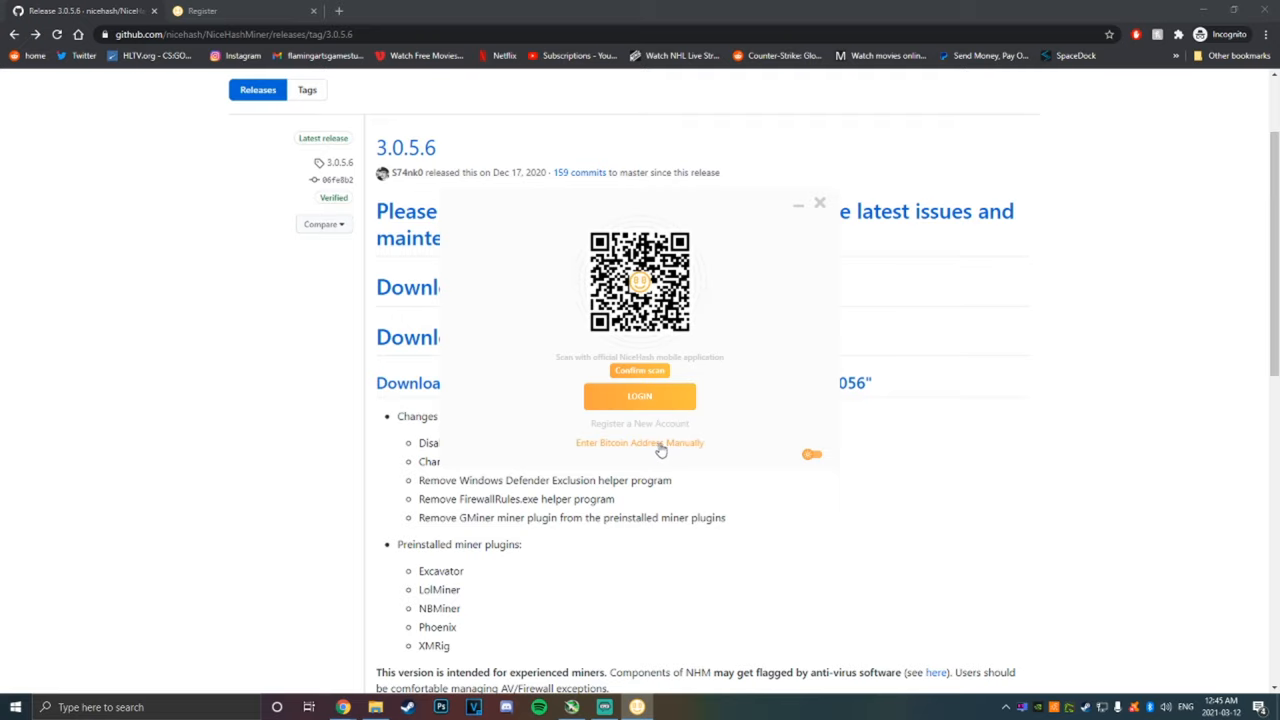
Choose manual Bitcoin address entry and reveal the account's mining address on the website
left_click(639, 443)
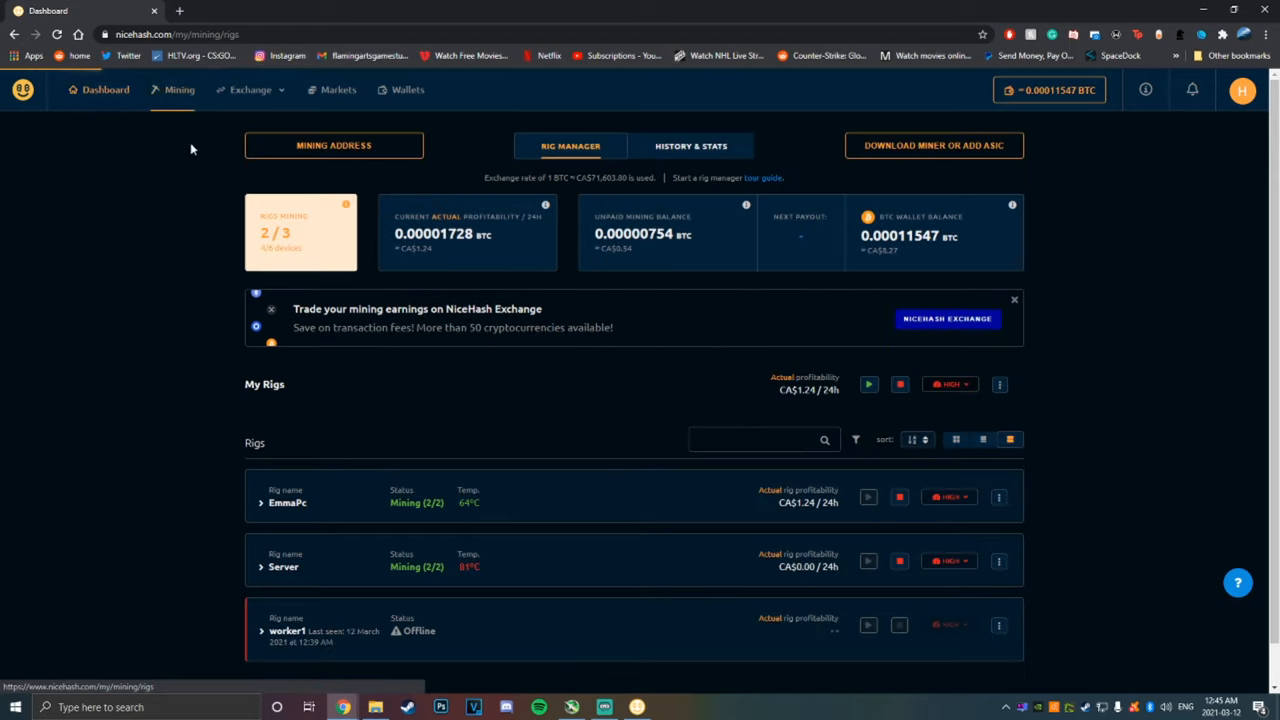
left_click(333, 145)
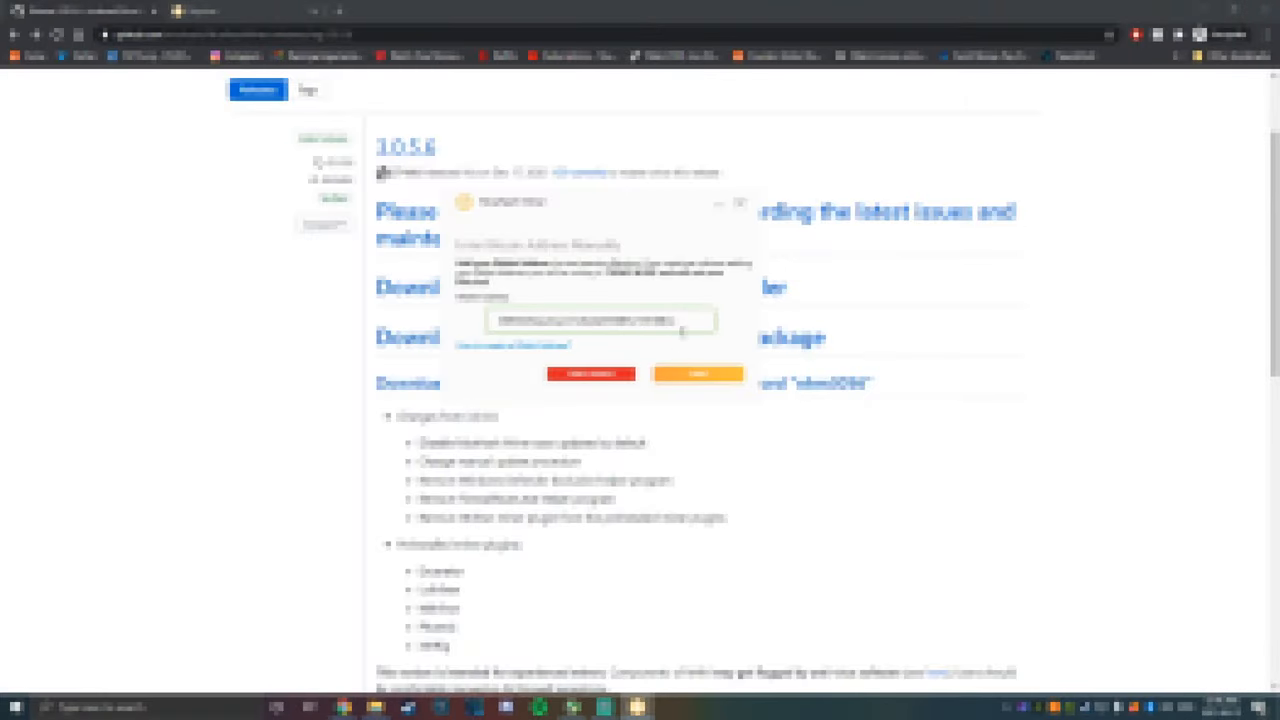
Log in with the entered Bitcoin address to reach the miner dashboard
left_click(697, 373)
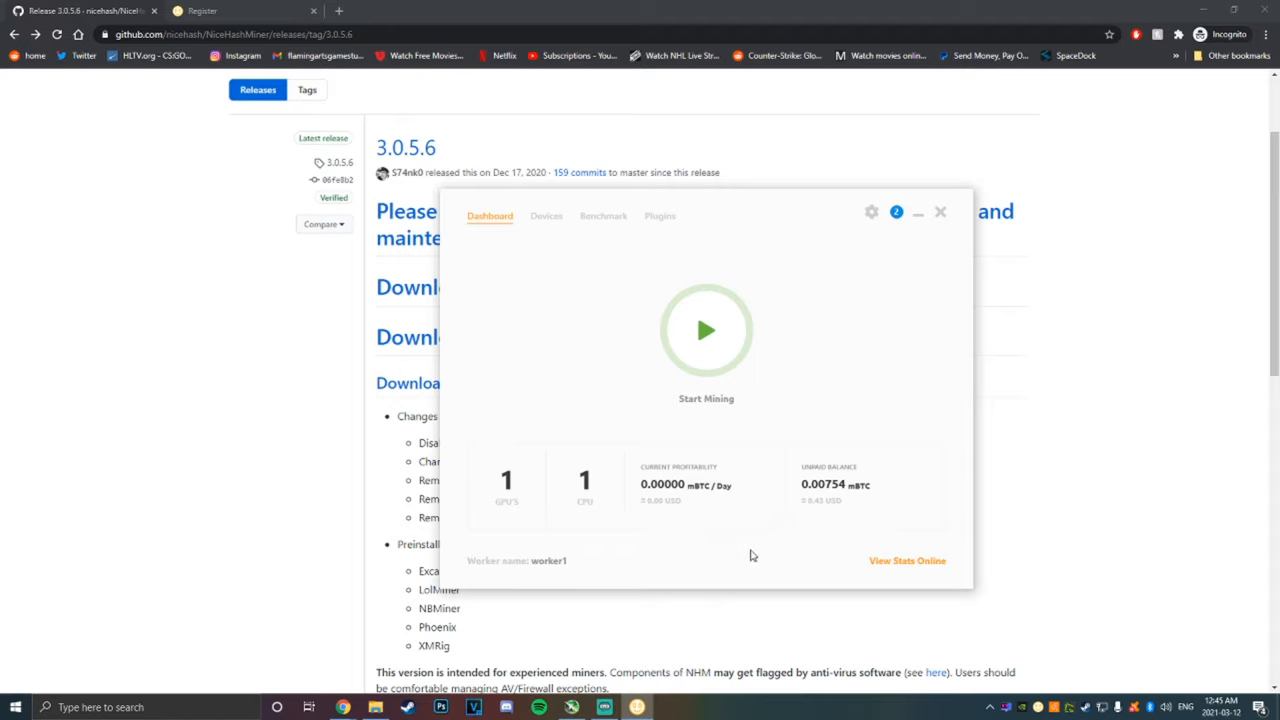
mouse_move(837, 216)
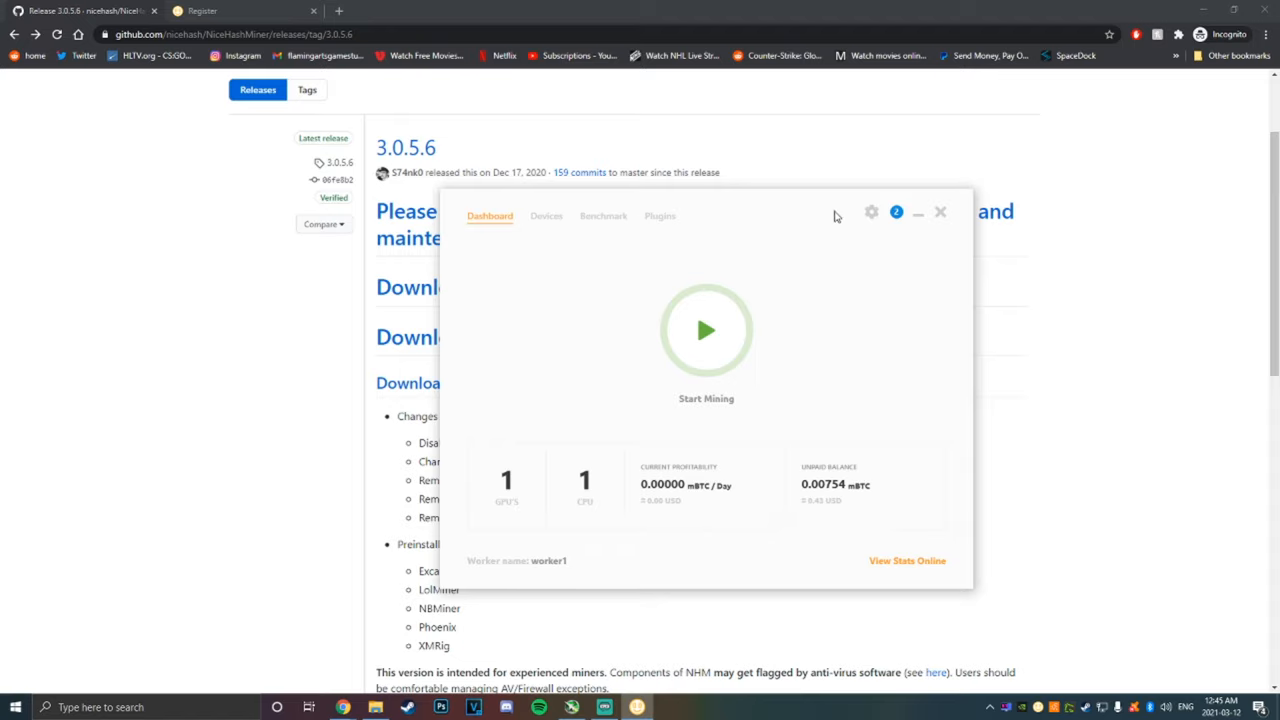
Set Service Location to USA - San Jose and Theme to Dark, restart, and return to Dashboard
left_click(871, 211)
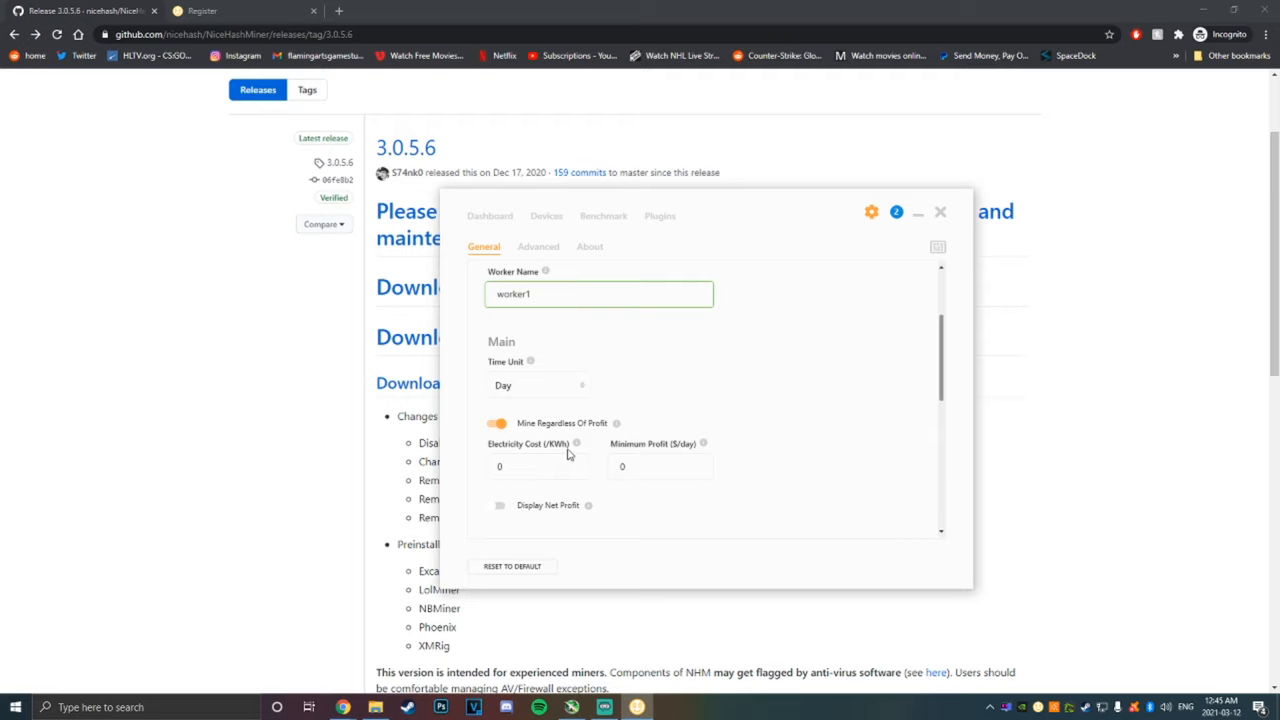
scroll("down", 3)
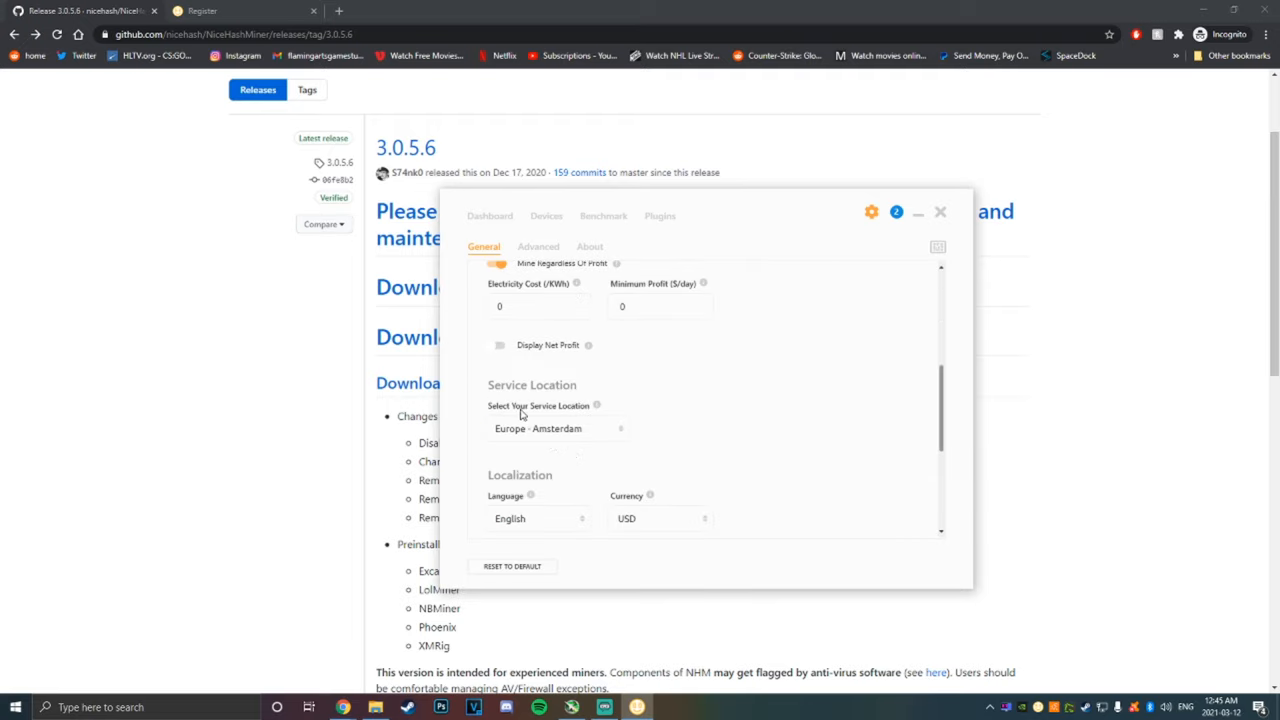
left_click(557, 428)
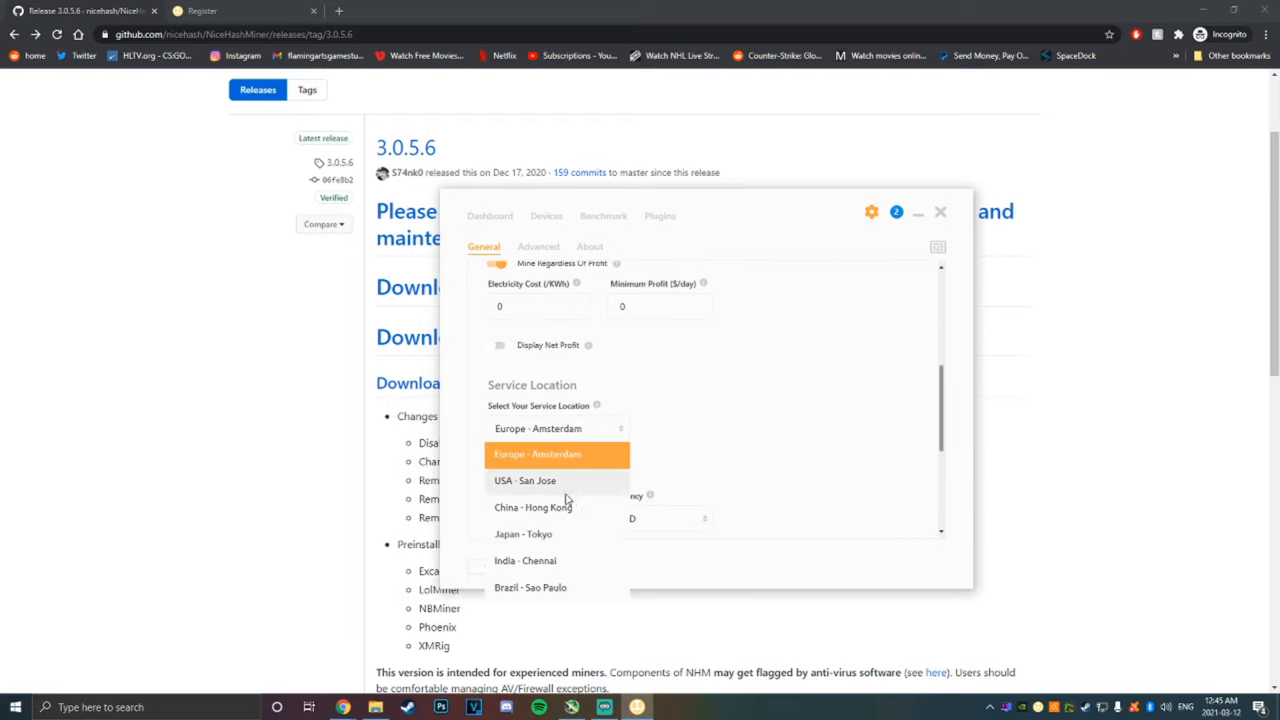
left_click(524, 480)
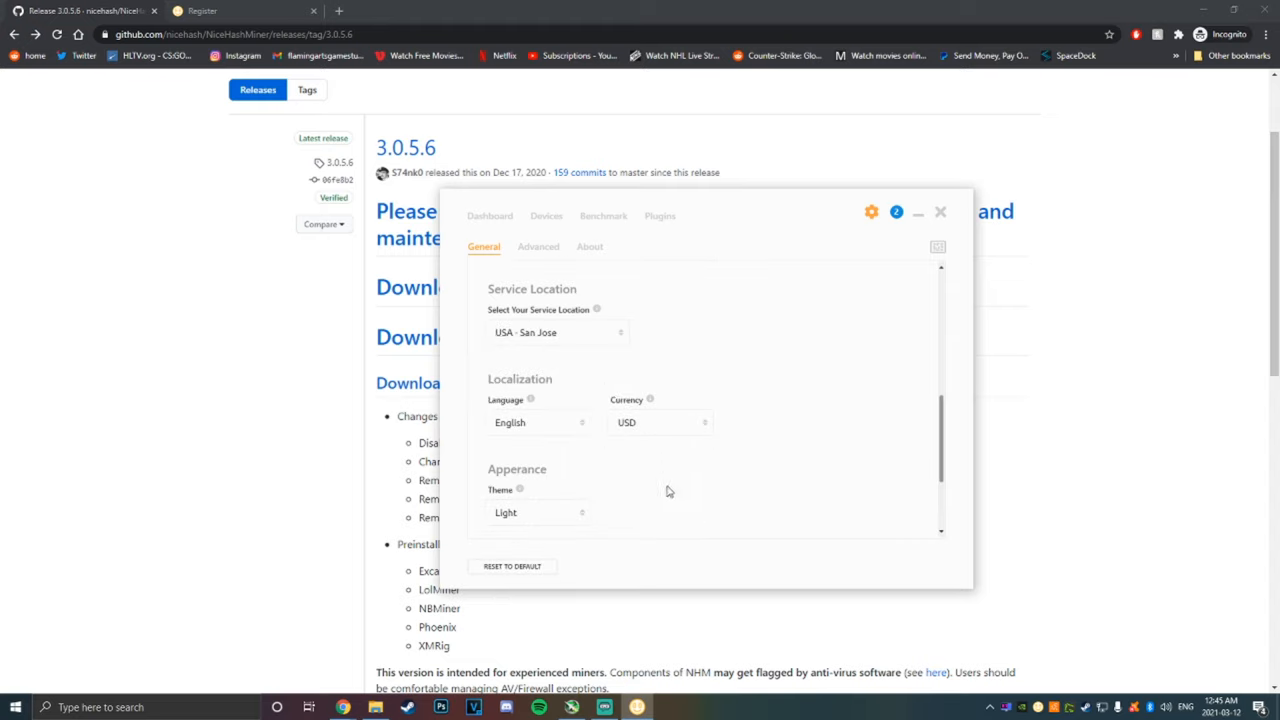
left_click(538, 512)
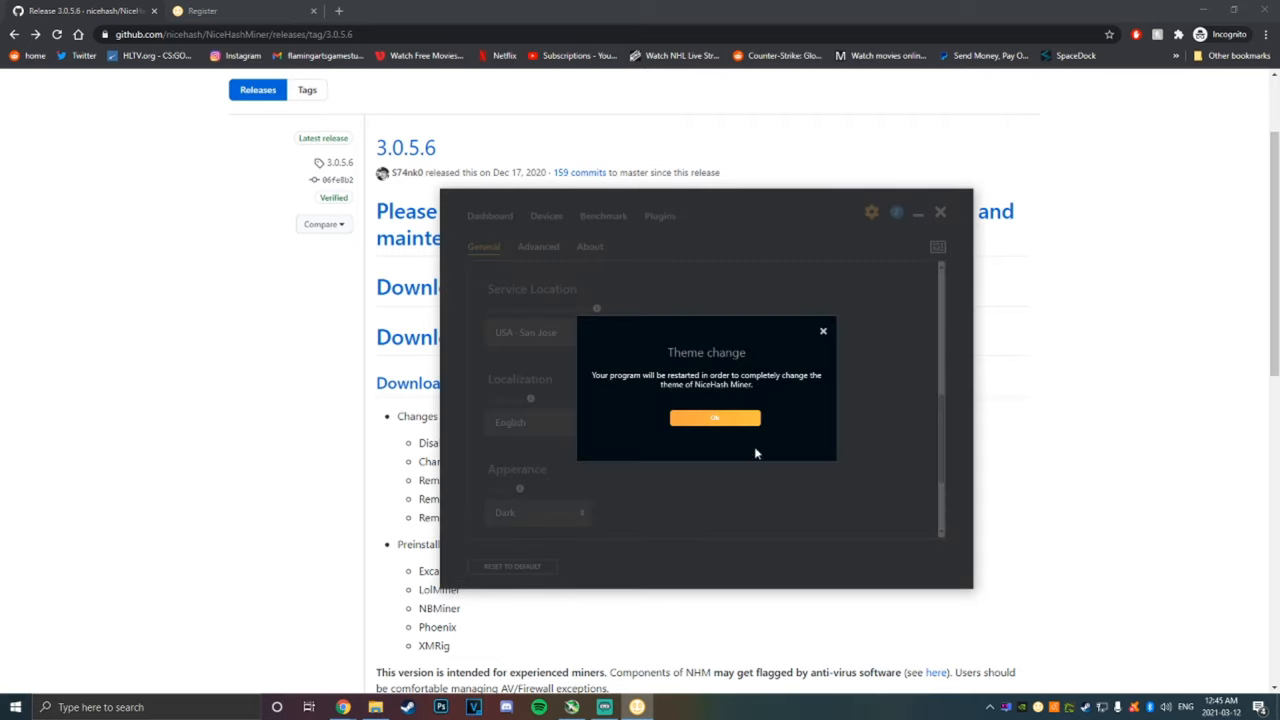
left_click(714, 417)
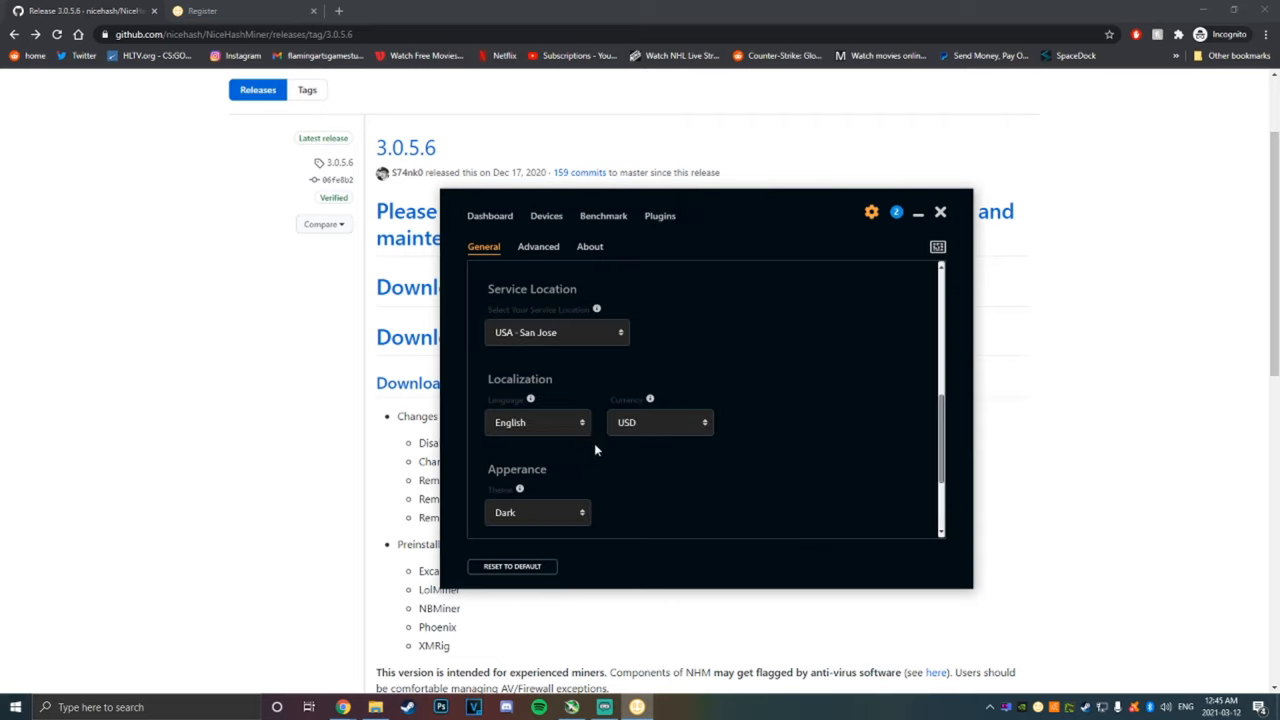
left_click(939, 211)
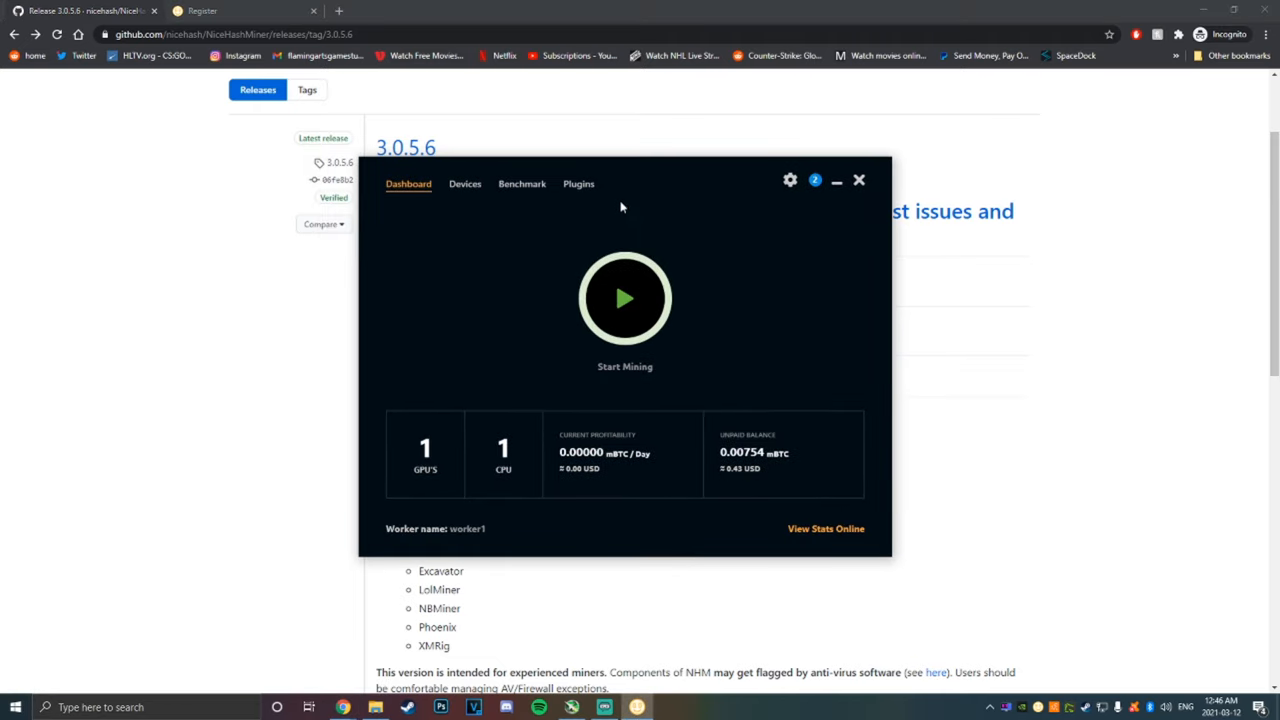
Install the TRex plugin from the Plugins list
left_click(578, 183)
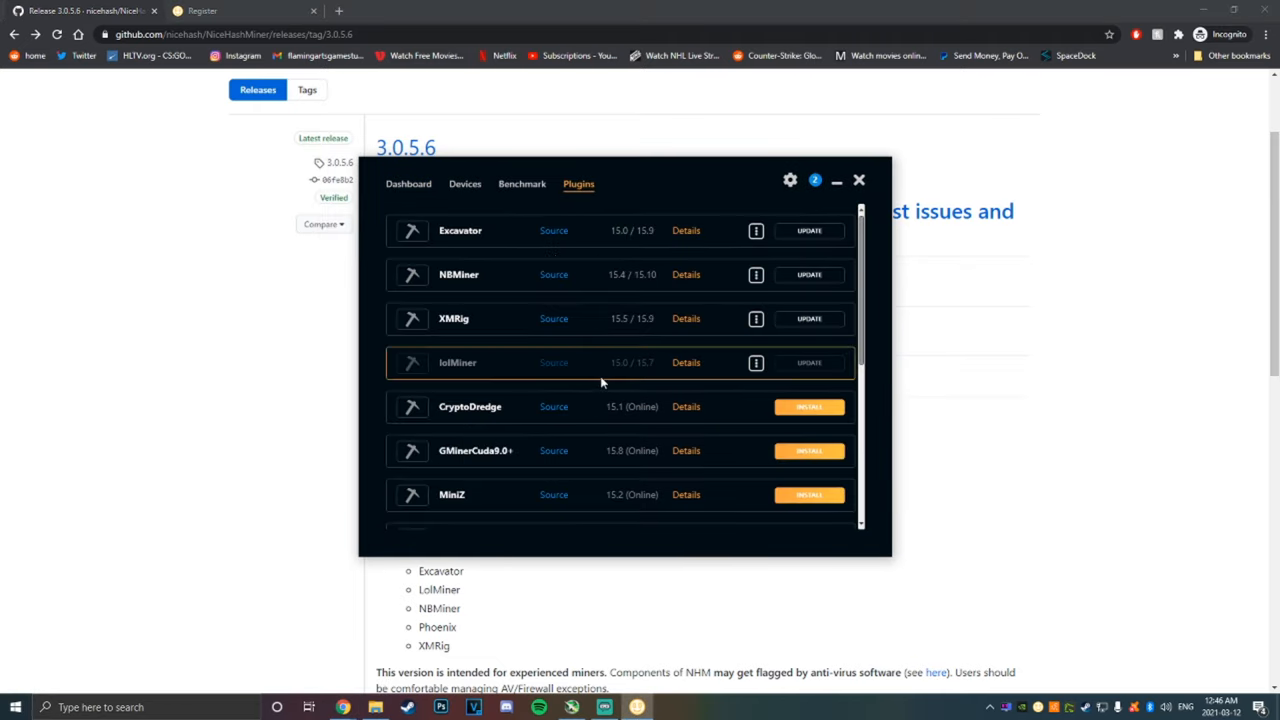
scroll("down", 3)
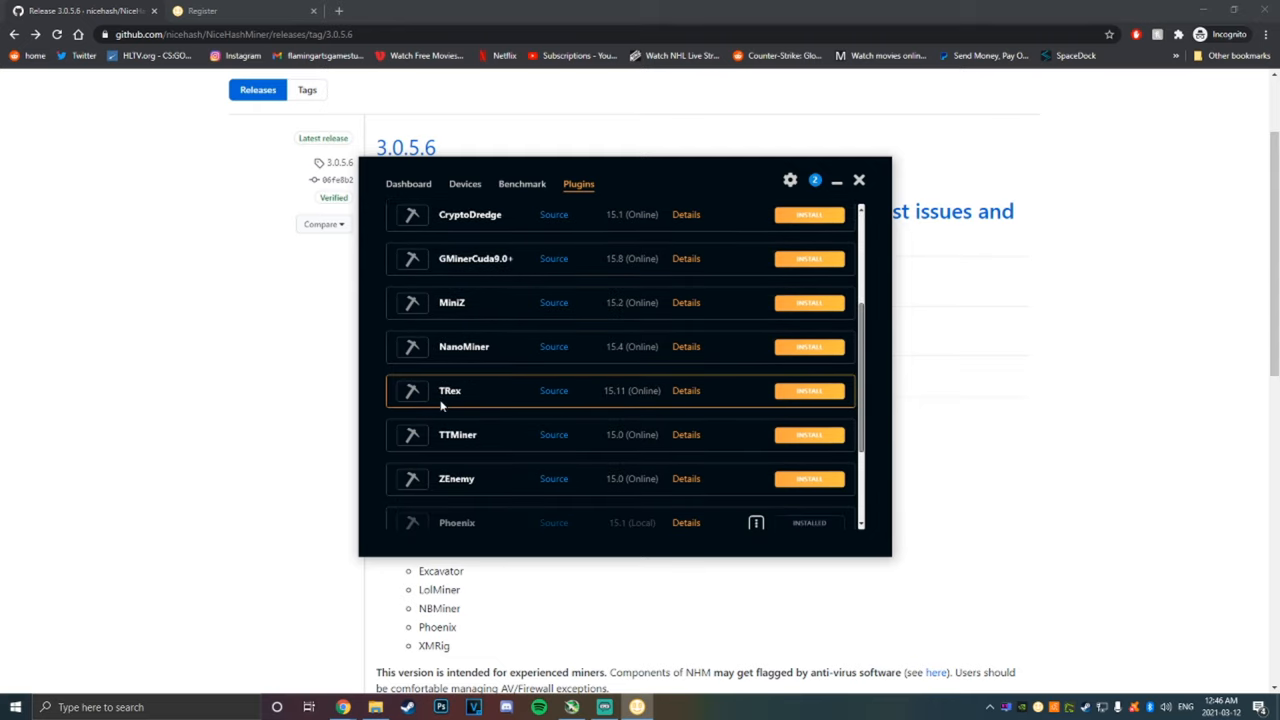
left_click(809, 390)
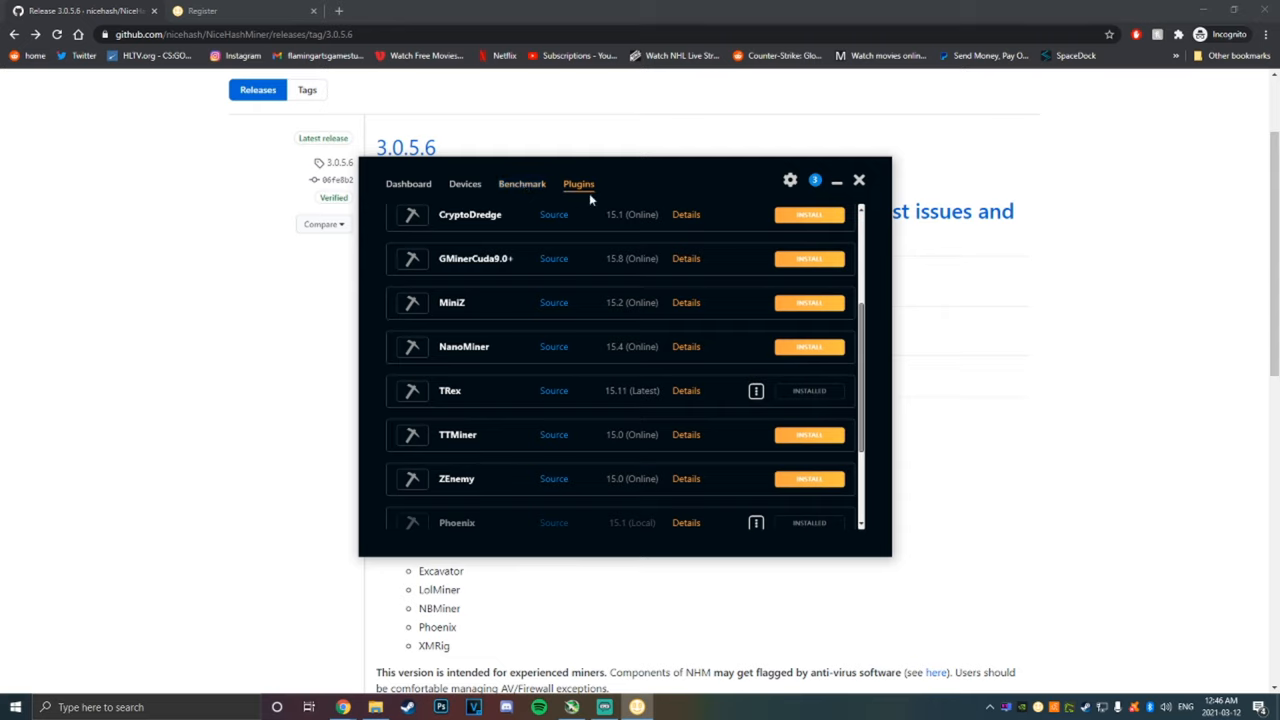
mouse_move(885, 426)
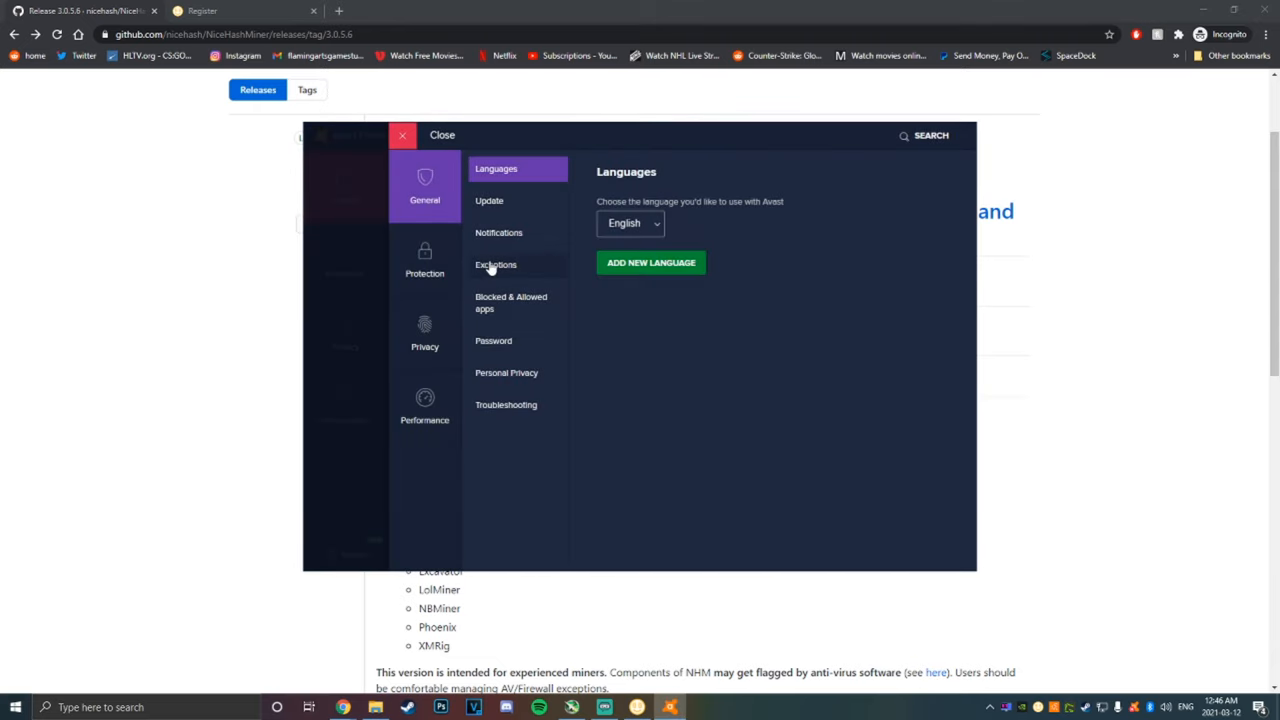
Review Avast's NiceHash Miner exceptions, then close Avast settings
left_click(496, 264)
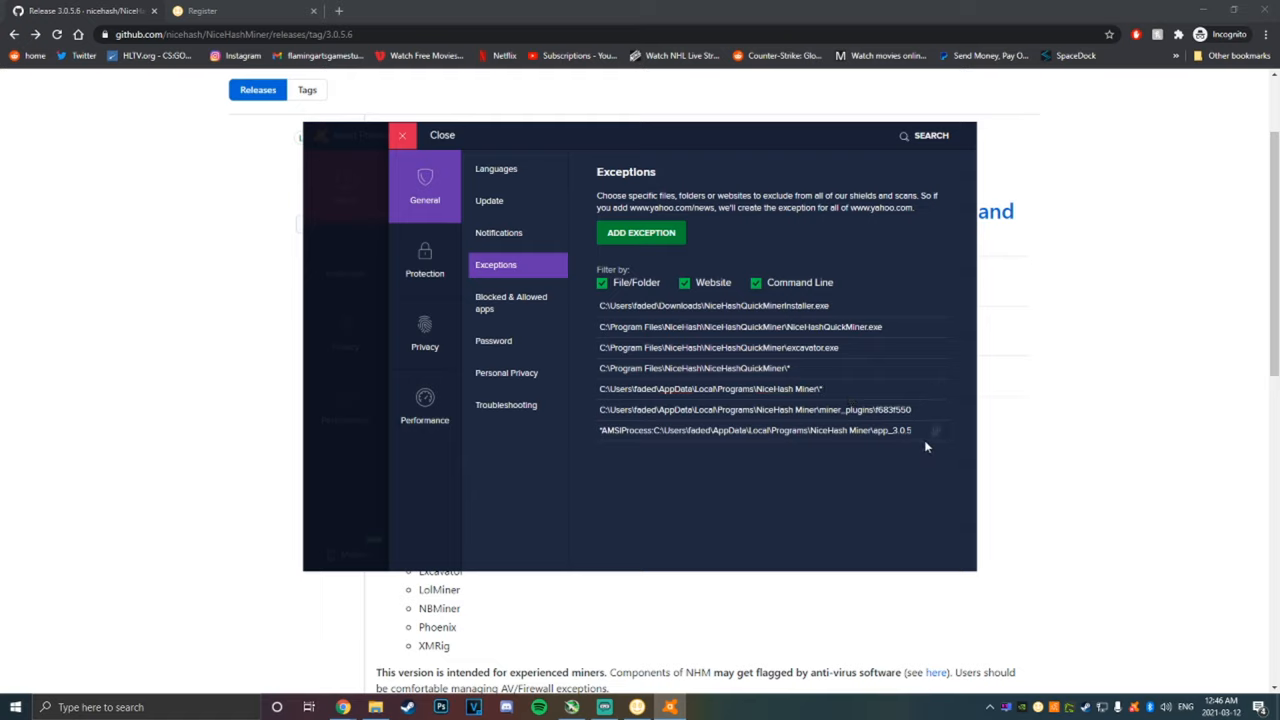
mouse_move(789, 358)
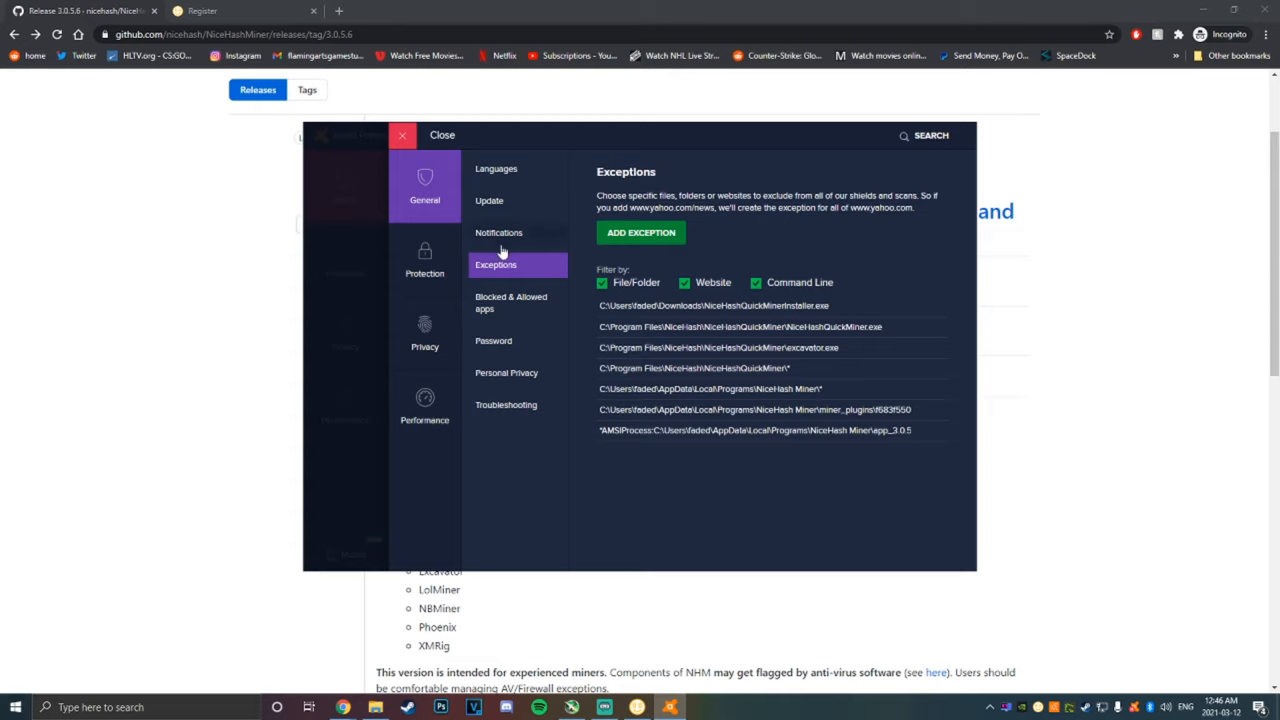
left_click(345, 185)
type("window")
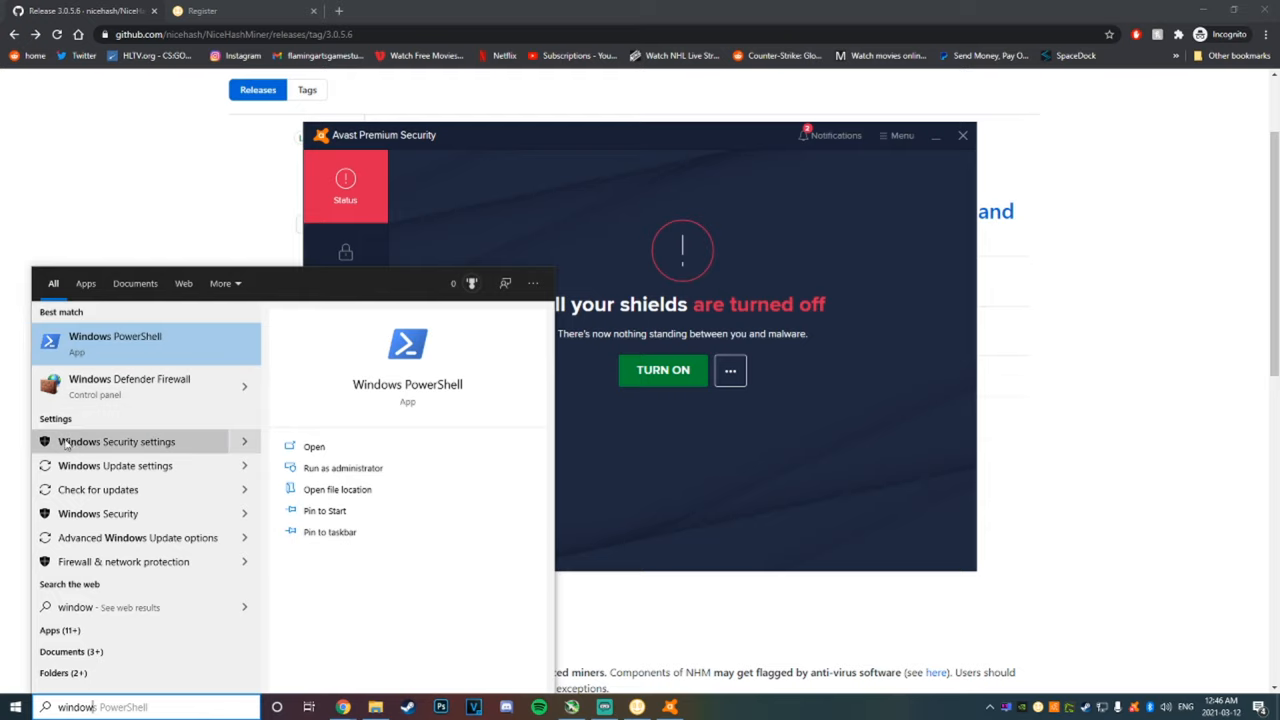
View Windows Security's Virus & threat protection settings, then dismiss the Avast window
left_click(116, 441)
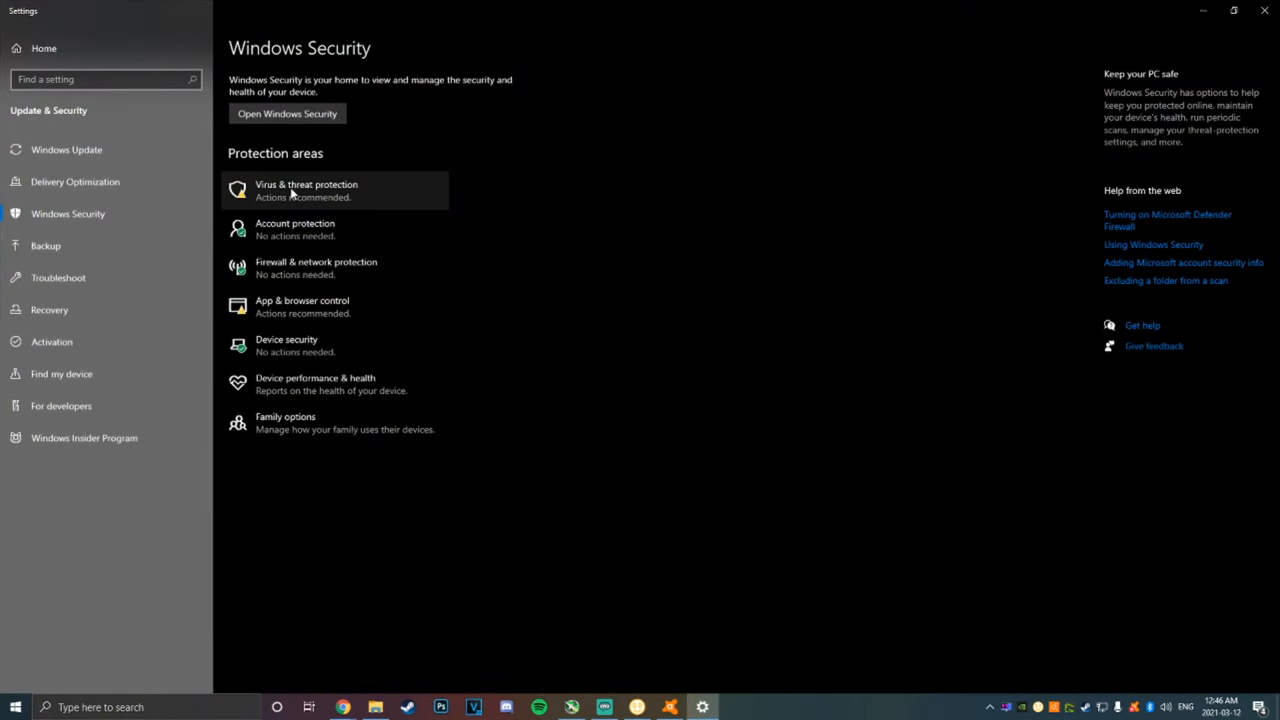
left_click(306, 190)
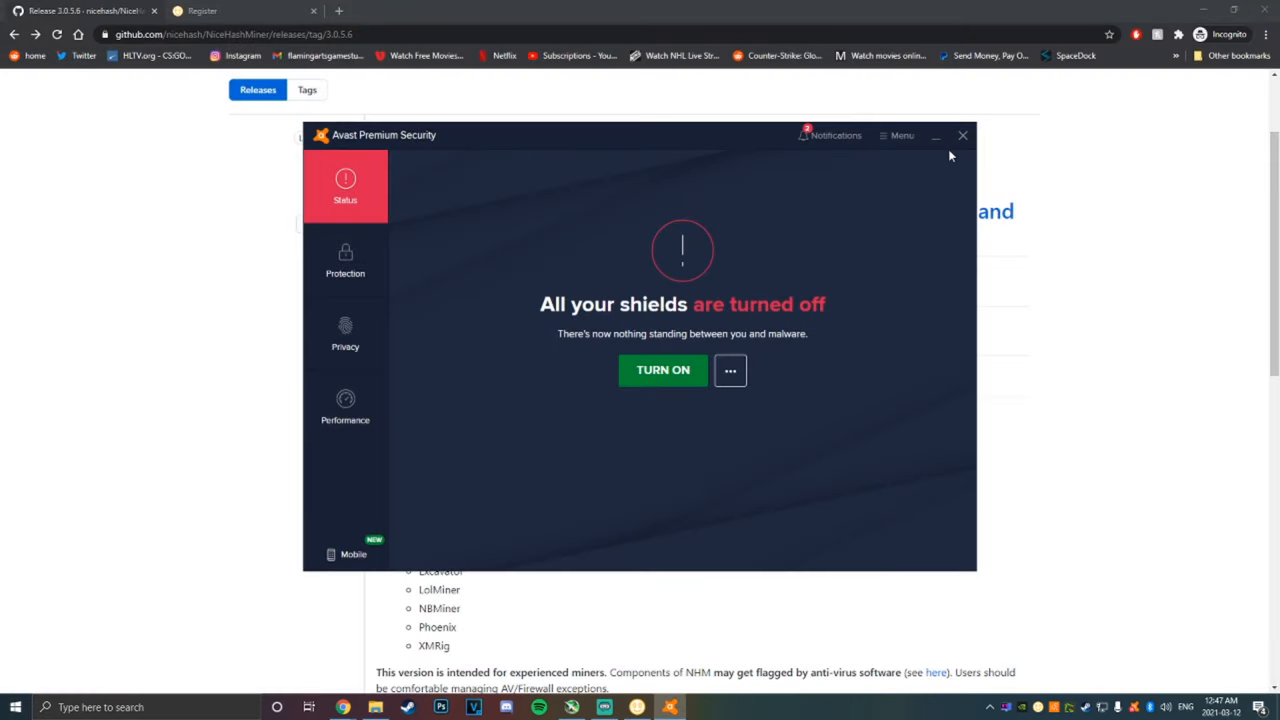
left_click(663, 370)
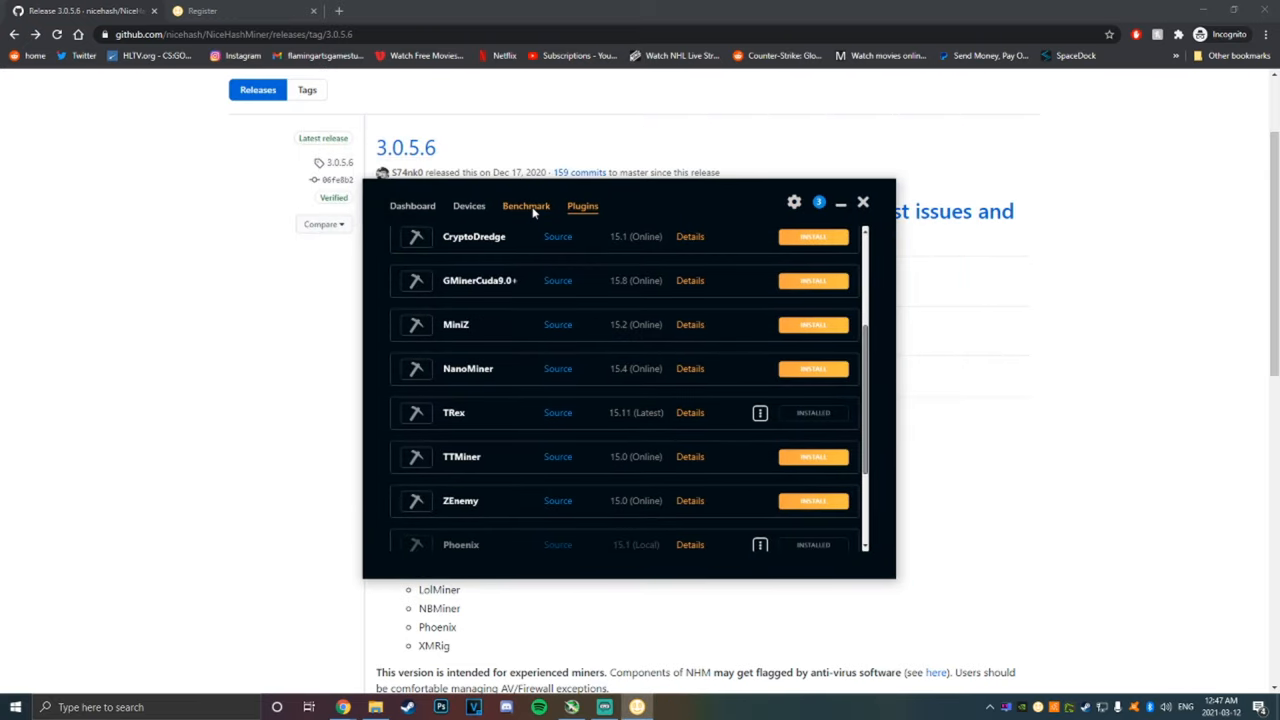
Deselect the RTX 3070's algorithms so only DaggerHashimoto (TRex) stays queued for benchmarking
left_click(525, 206)
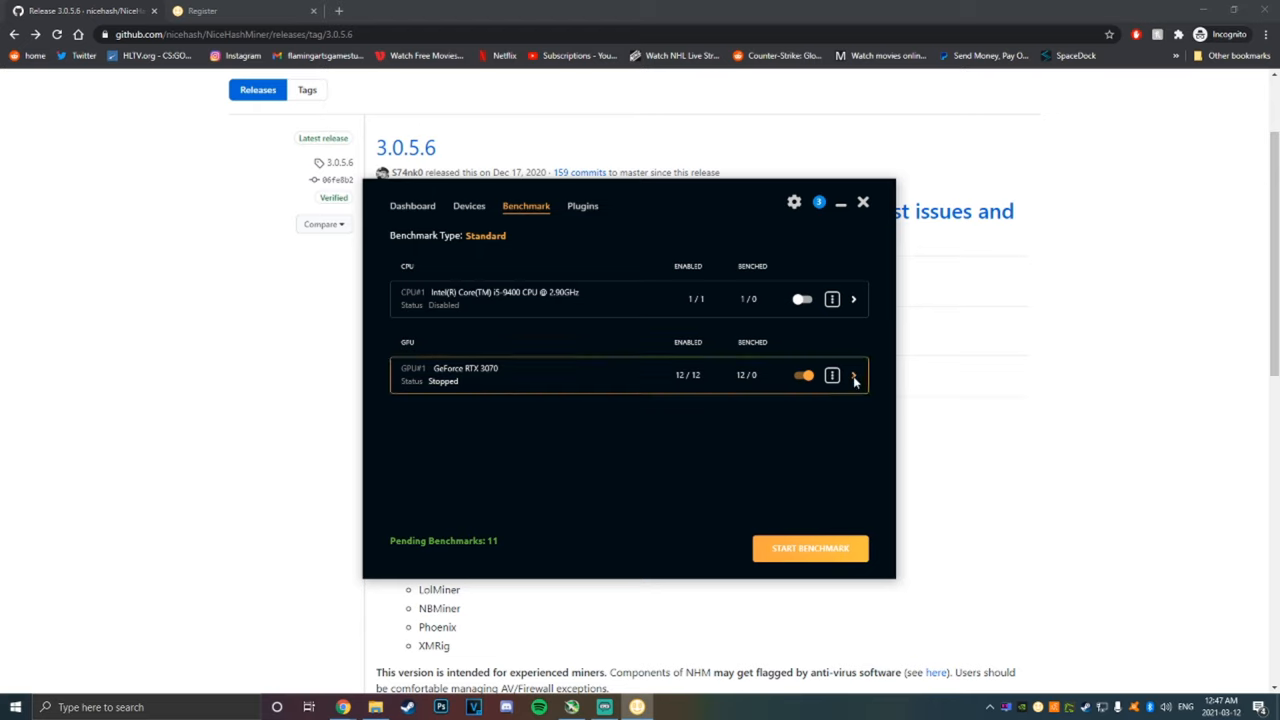
left_click(853, 375)
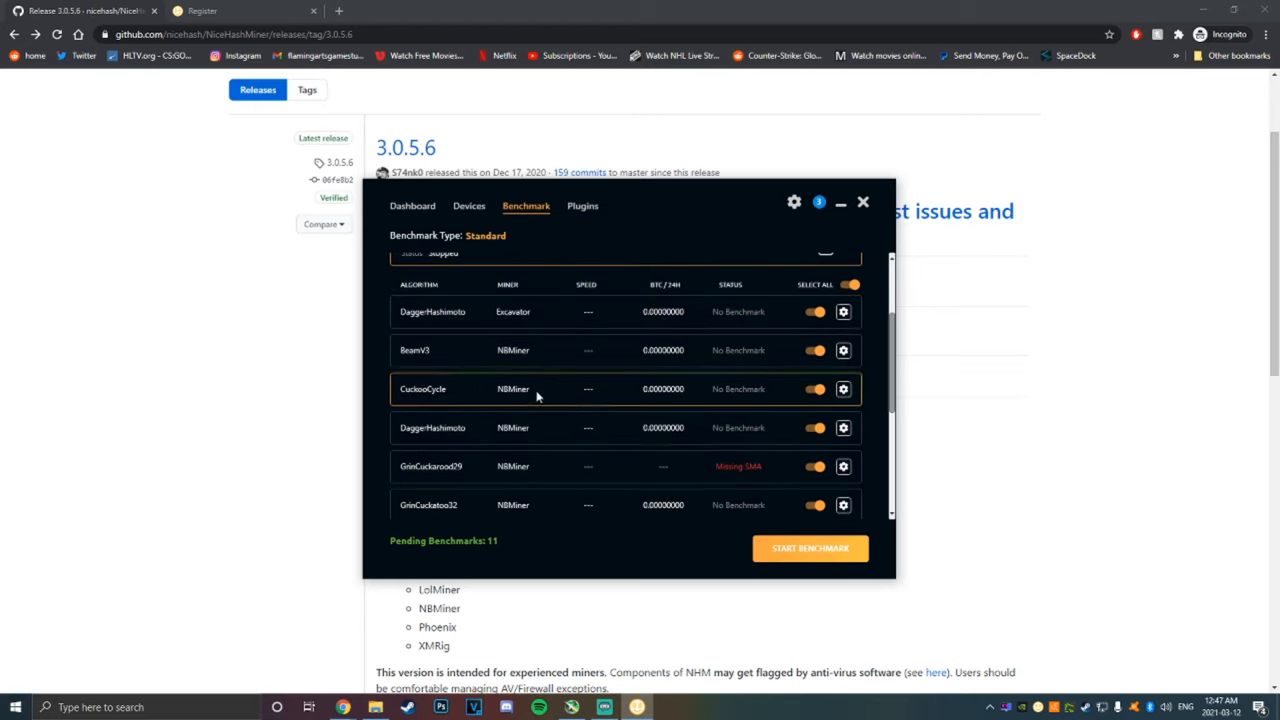
mouse_move(495, 337)
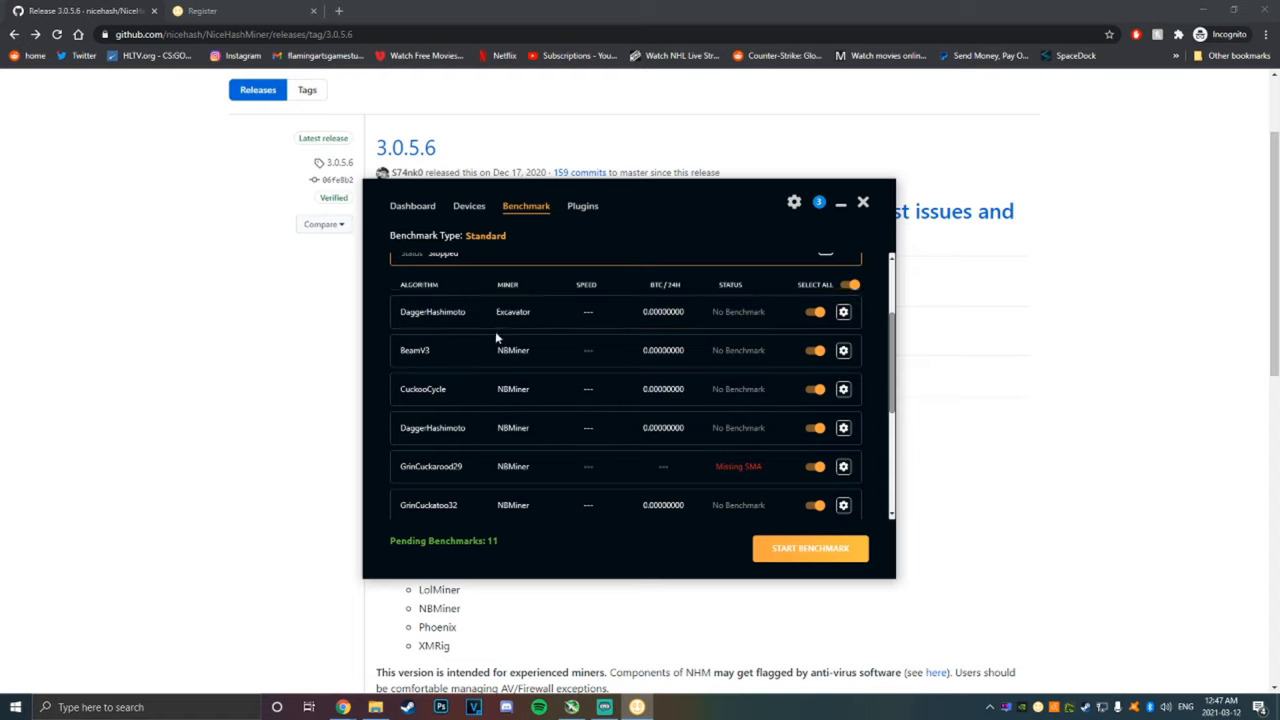
scroll("down", 3)
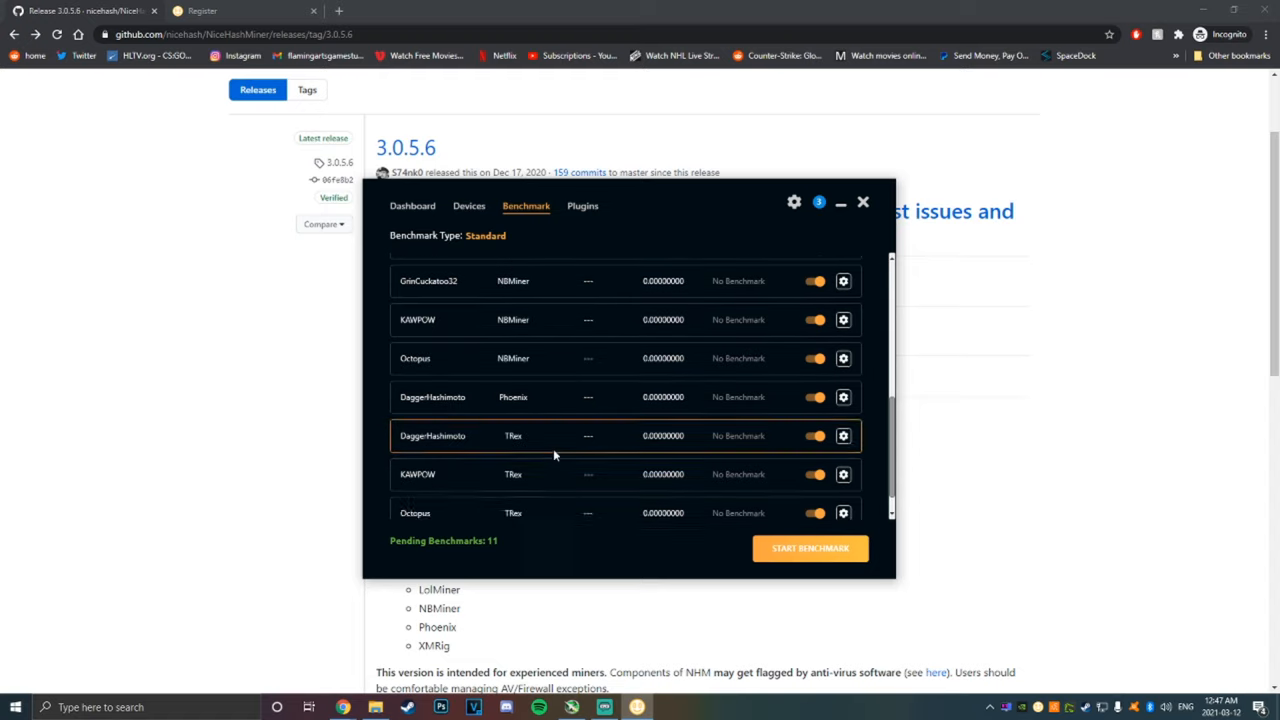
left_click(815, 447)
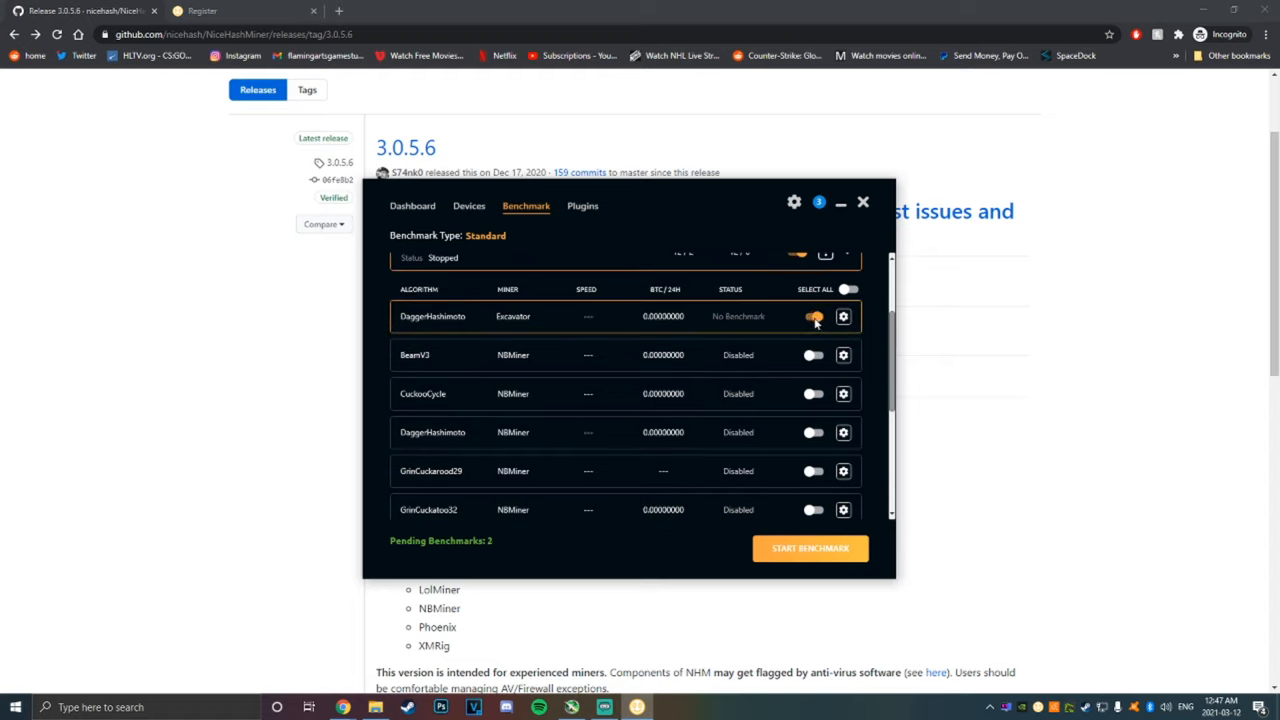
left_click(812, 316)
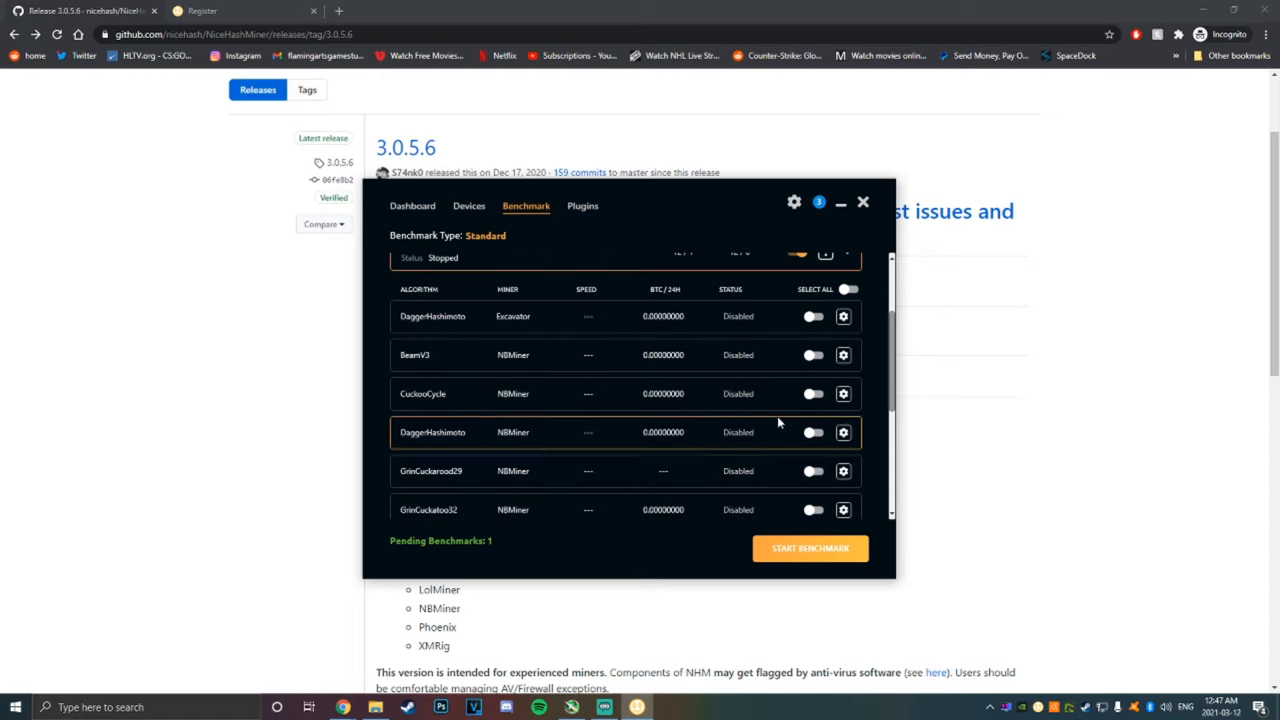
mouse_move(640, 331)
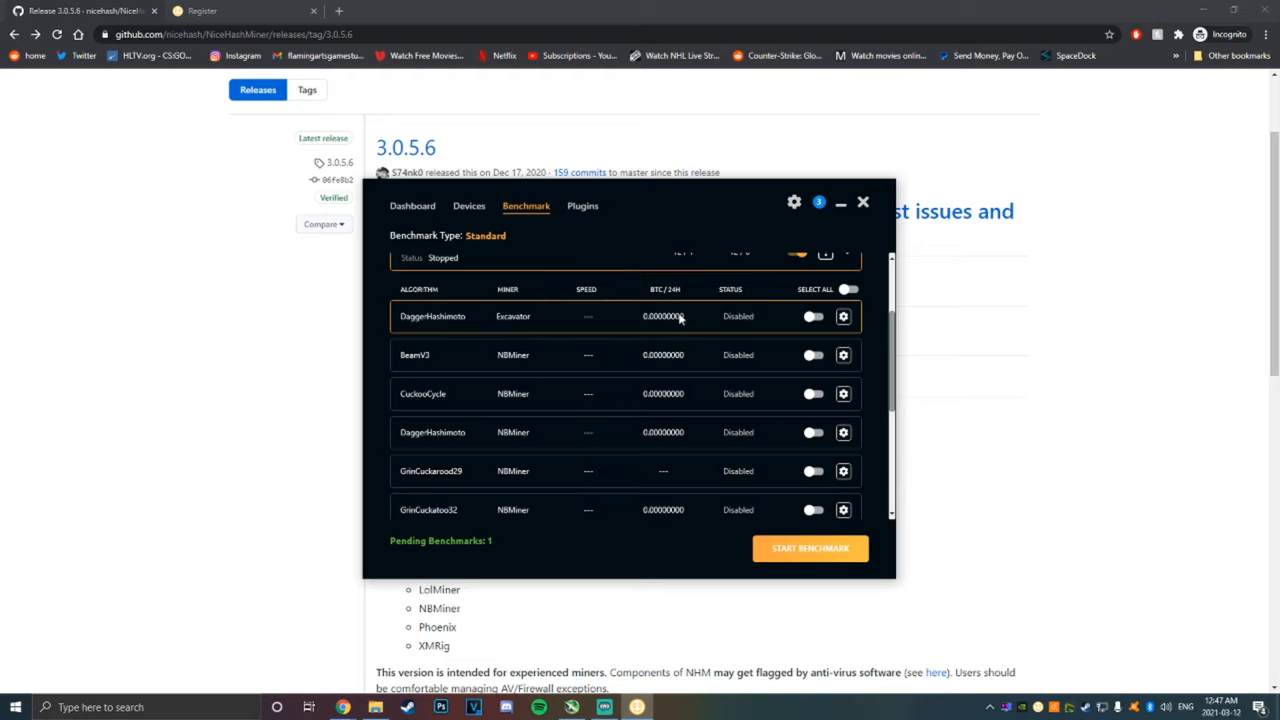
scroll("down", 3)
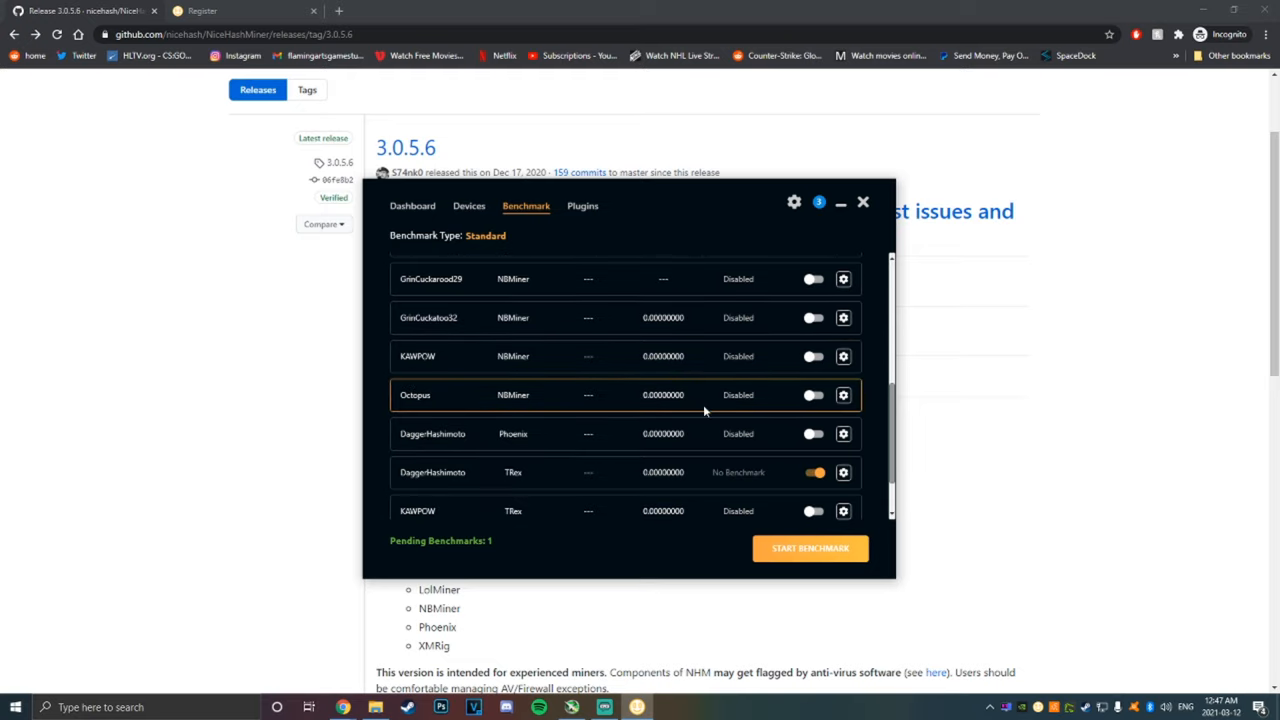
scroll("down", 3)
type("msi")
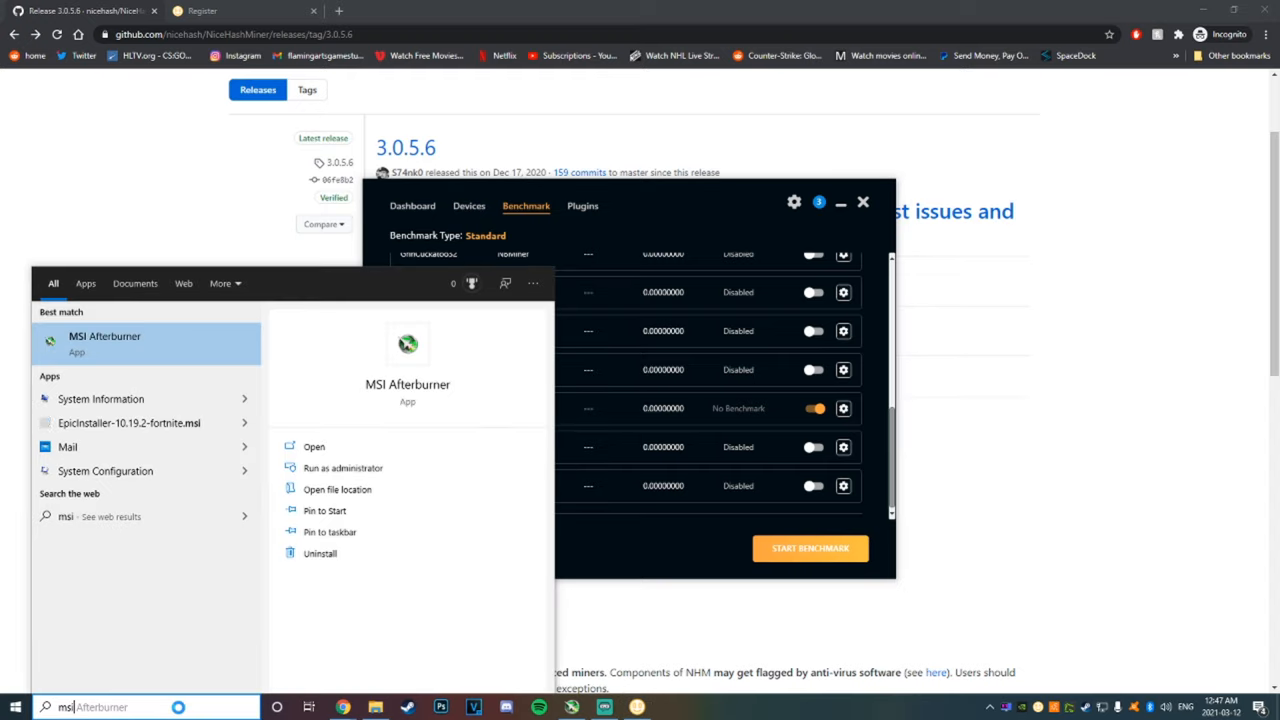
Launch MSI Afterburner and lower the RTX 3070 power limit from 100 to 80%
left_click(104, 336)
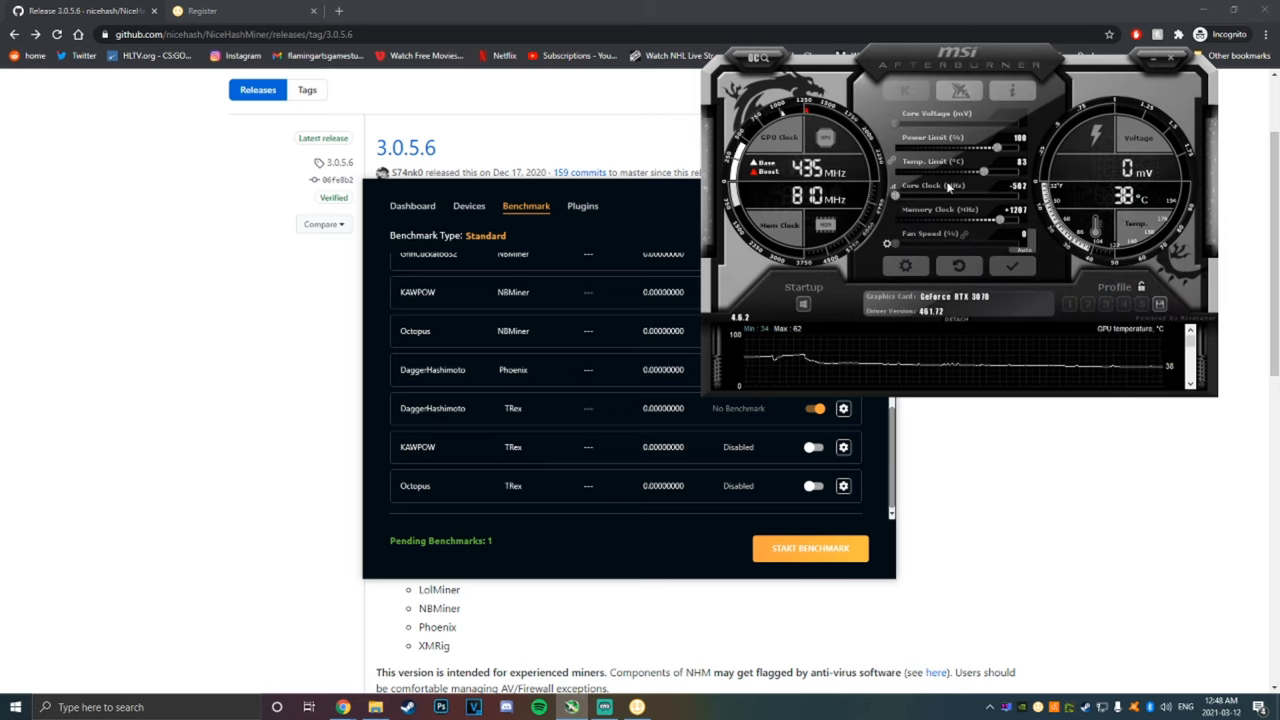
left_click_drag(1000, 148, 997, 148)
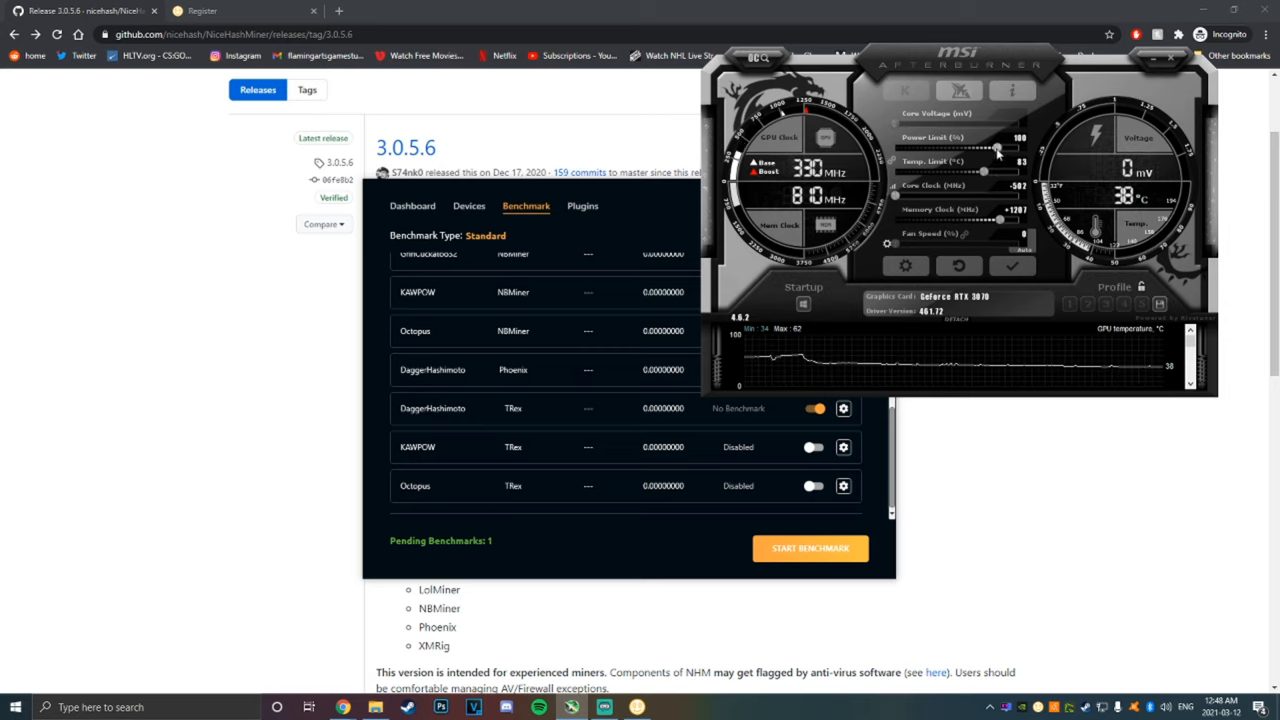
left_click_drag(995, 150, 975, 150)
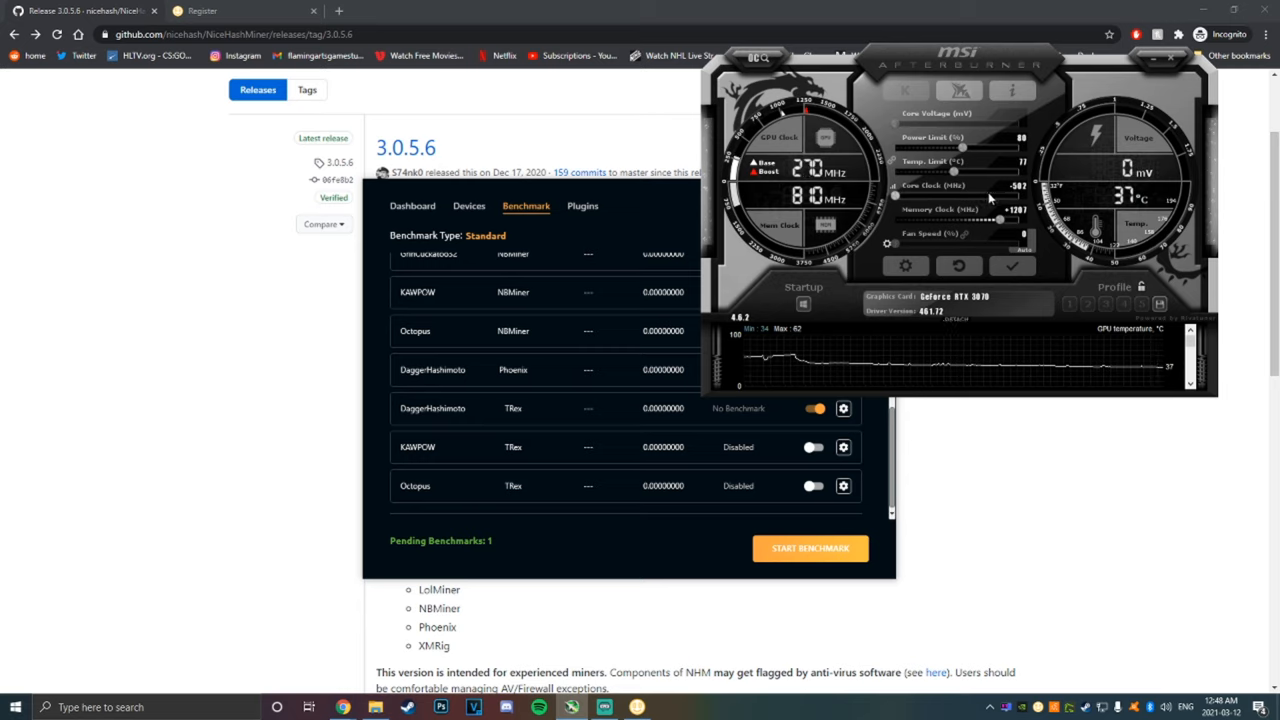
mouse_move(930, 300)
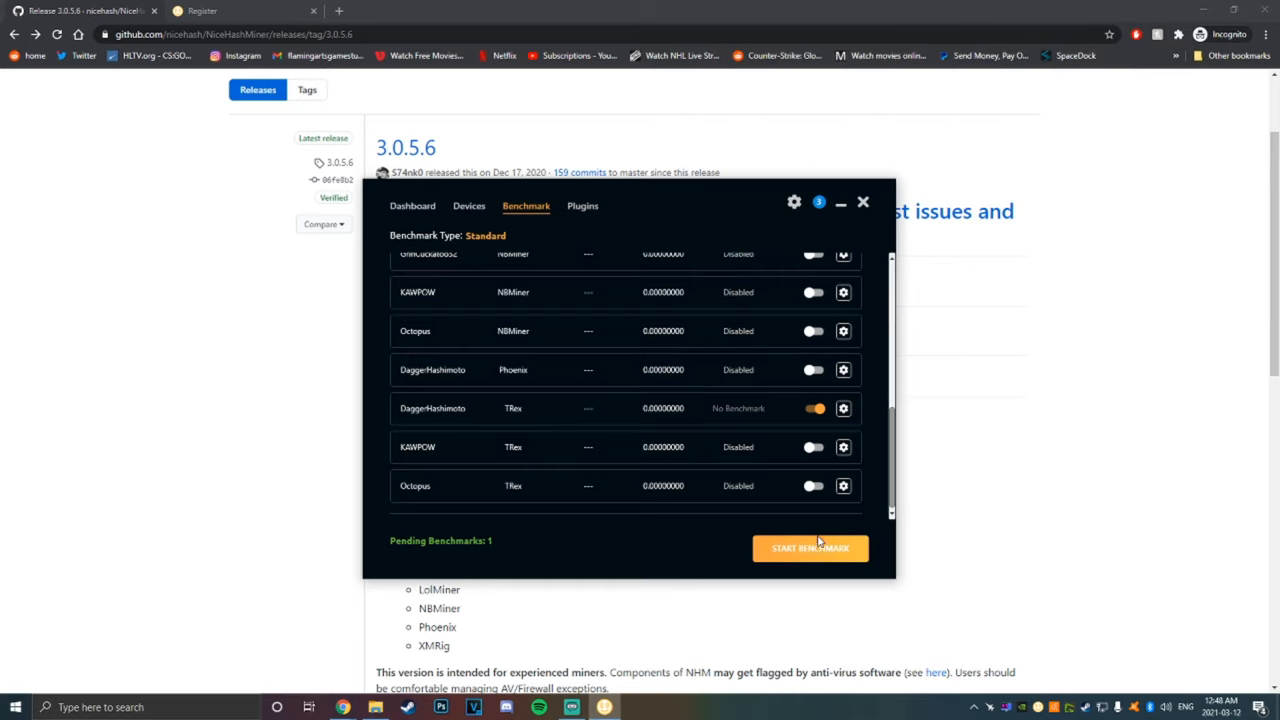
Benchmark DaggerHashimoto (TRex) until it reports 37.960 MH/s and switches to Mining
left_click(810, 548)
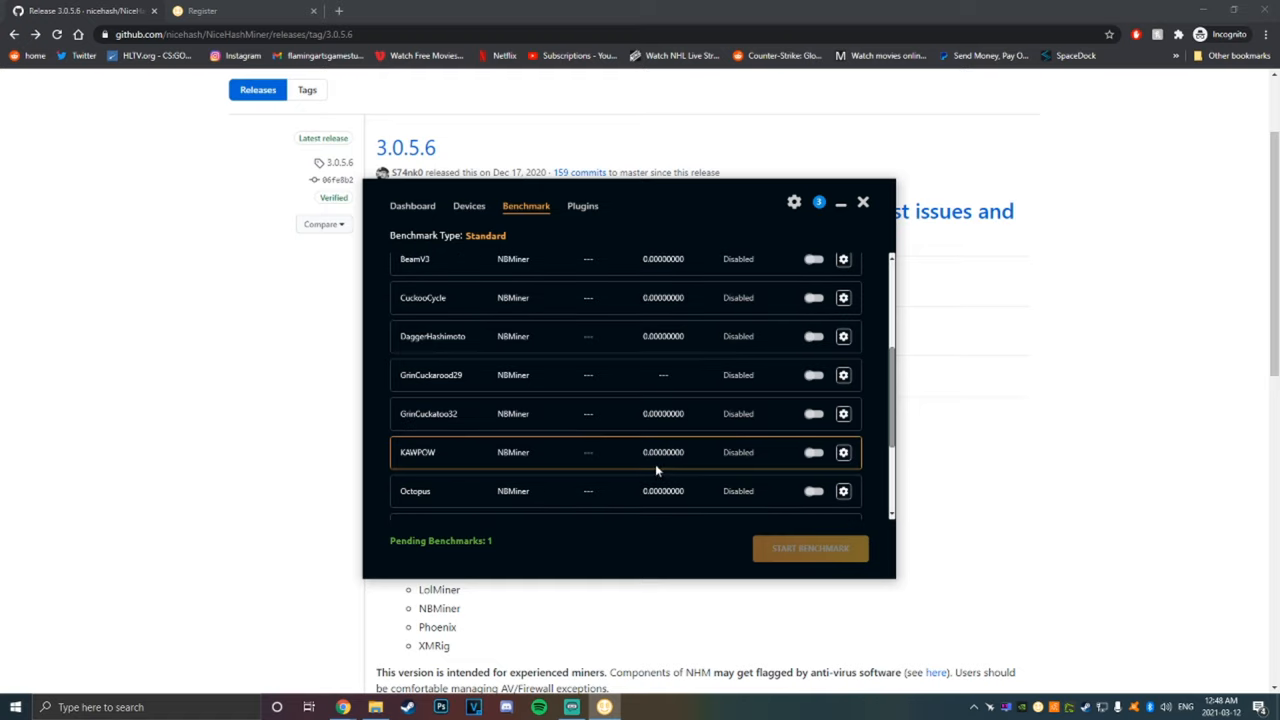
scroll("down", 3)
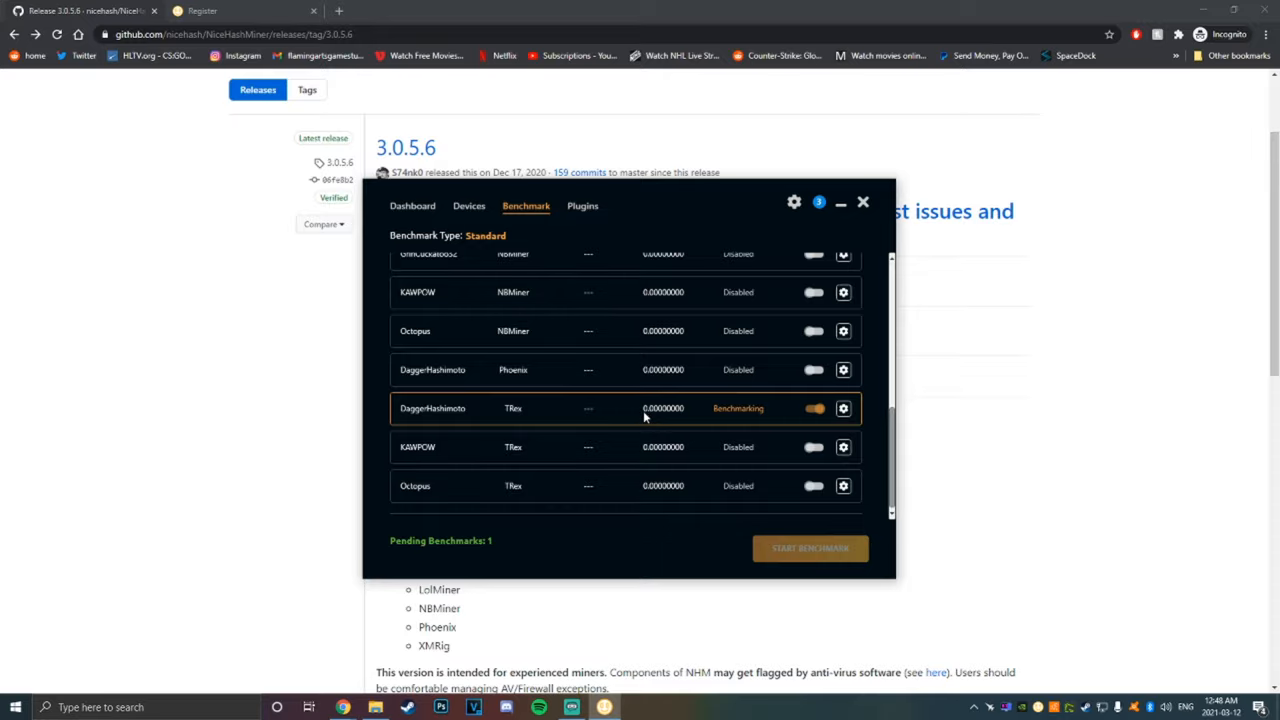
mouse_move(672, 423)
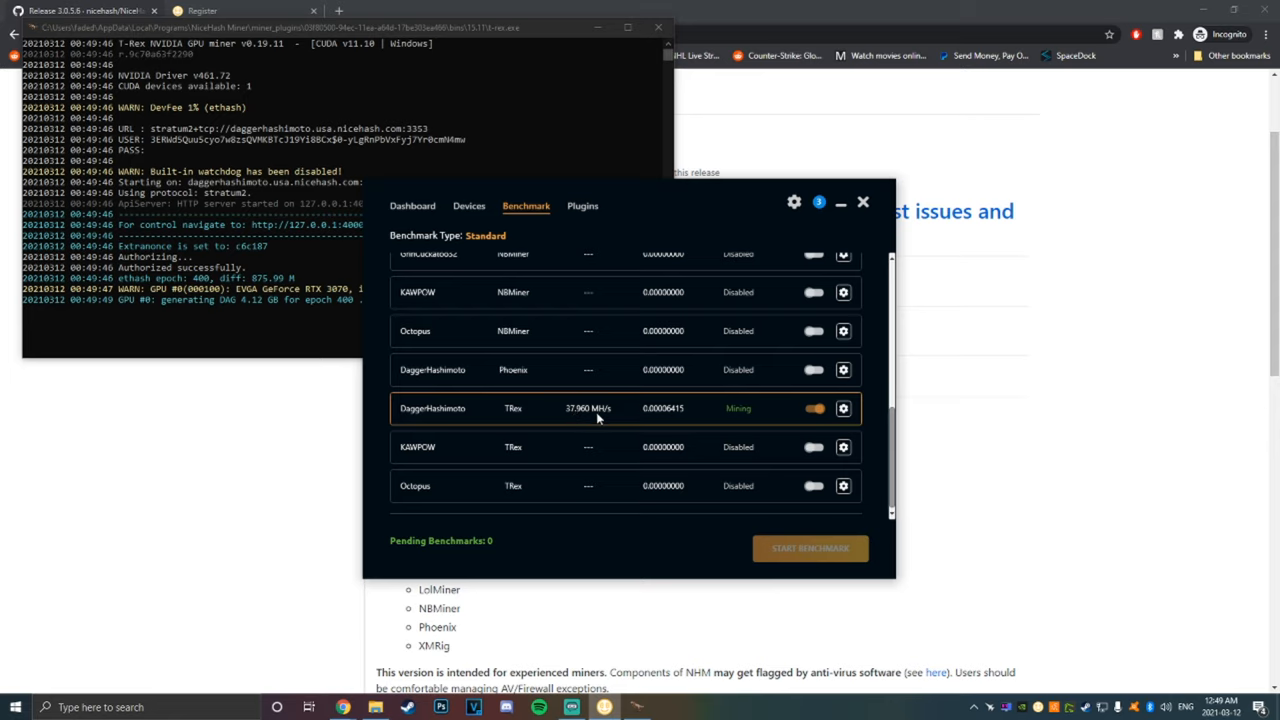
mouse_move(575, 415)
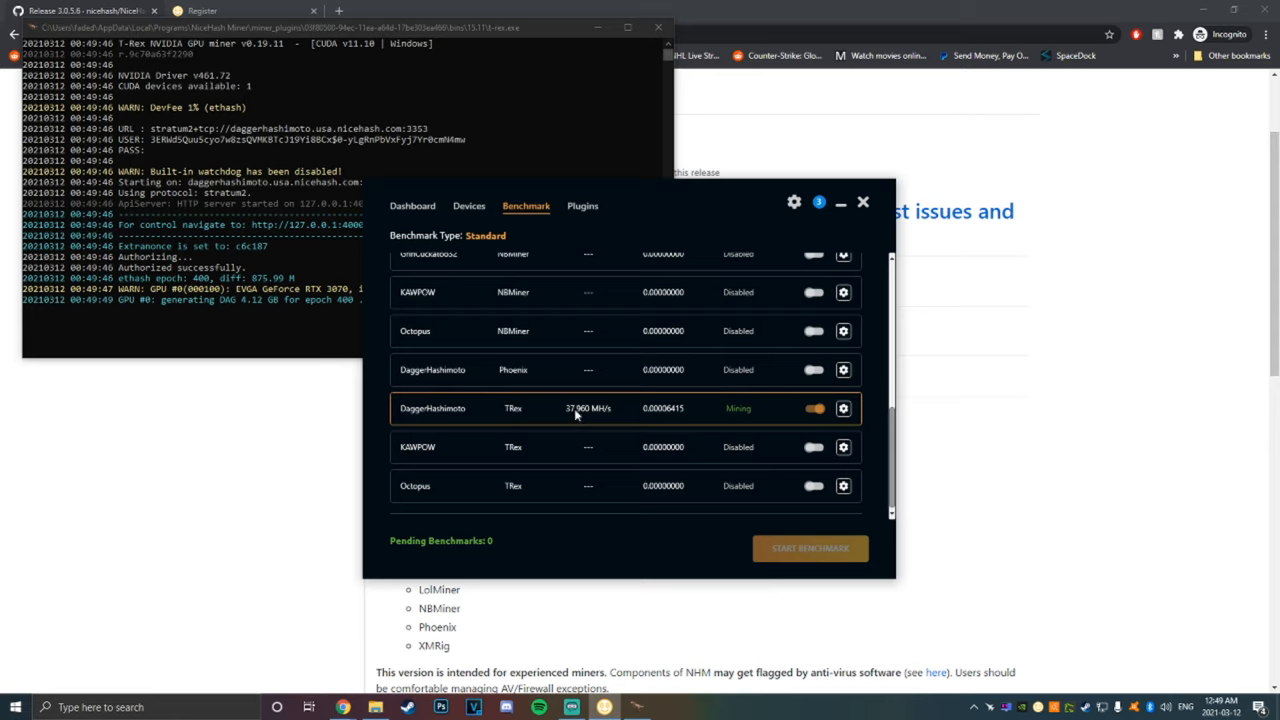
mouse_move(568, 421)
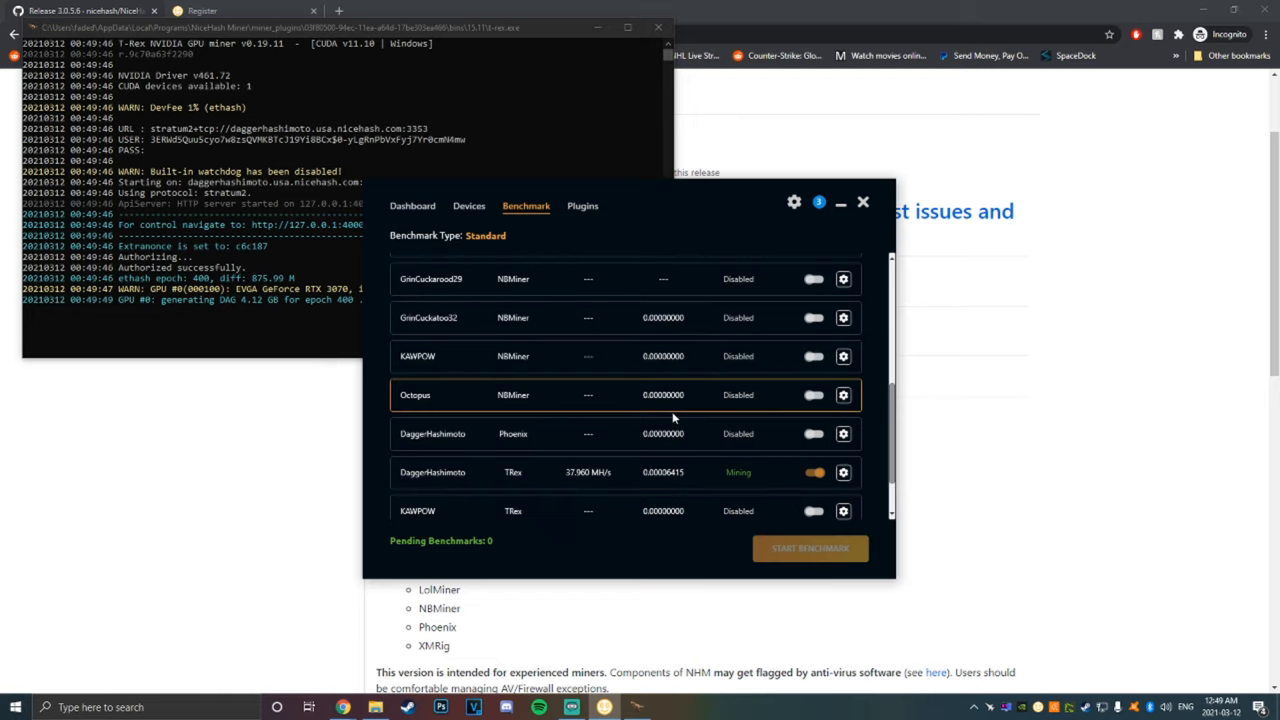
scroll("down", 3)
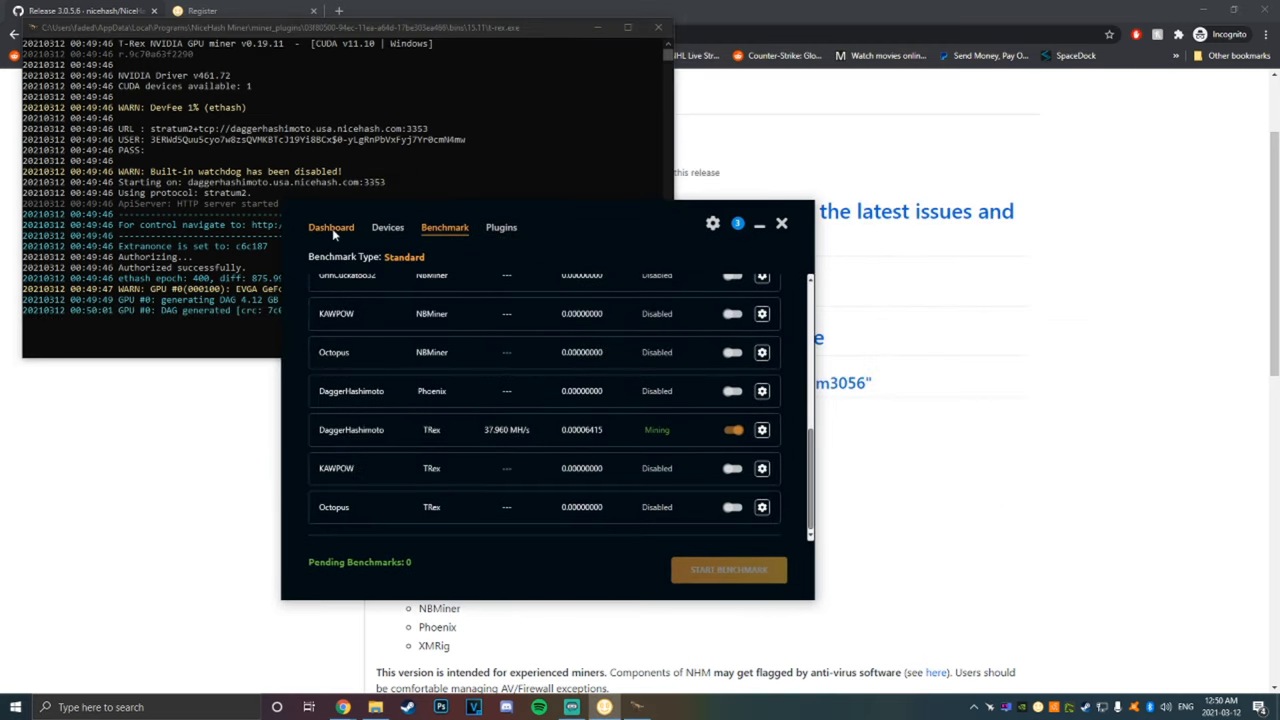
Check each rig's devices in Rig Manager, then view projected income under History & Stats
left_click(331, 227)
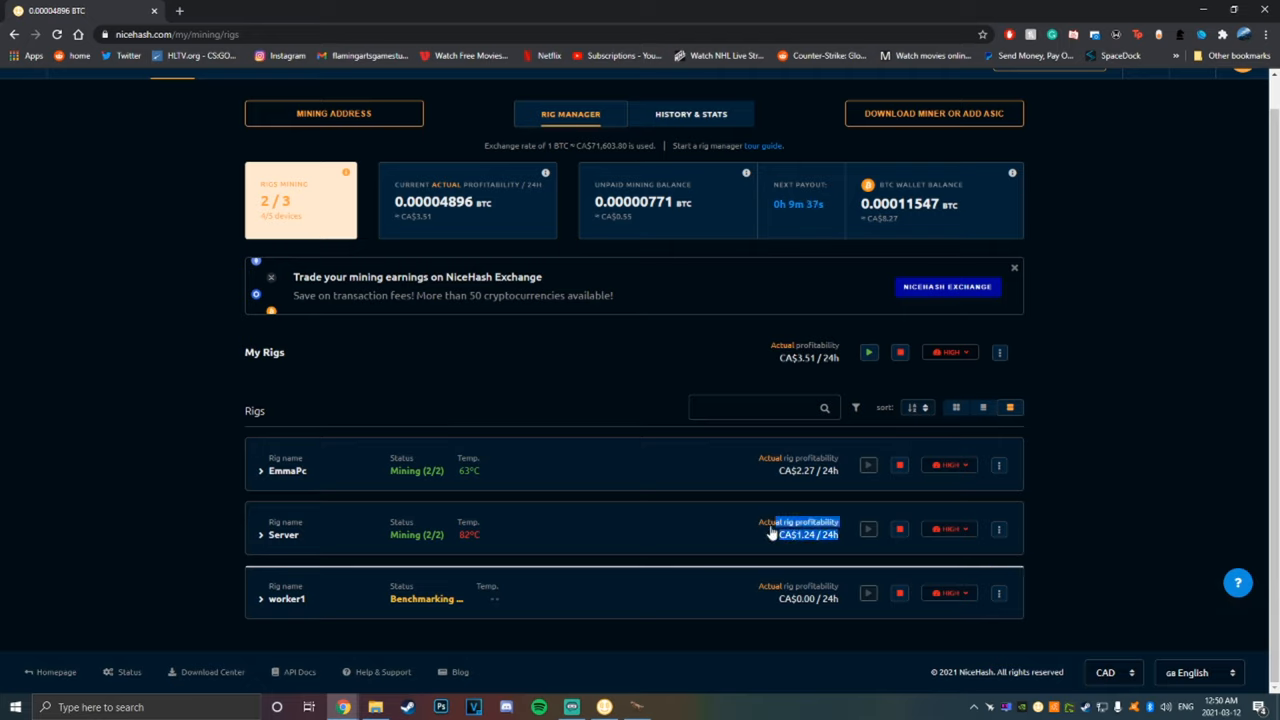
left_click(260, 470)
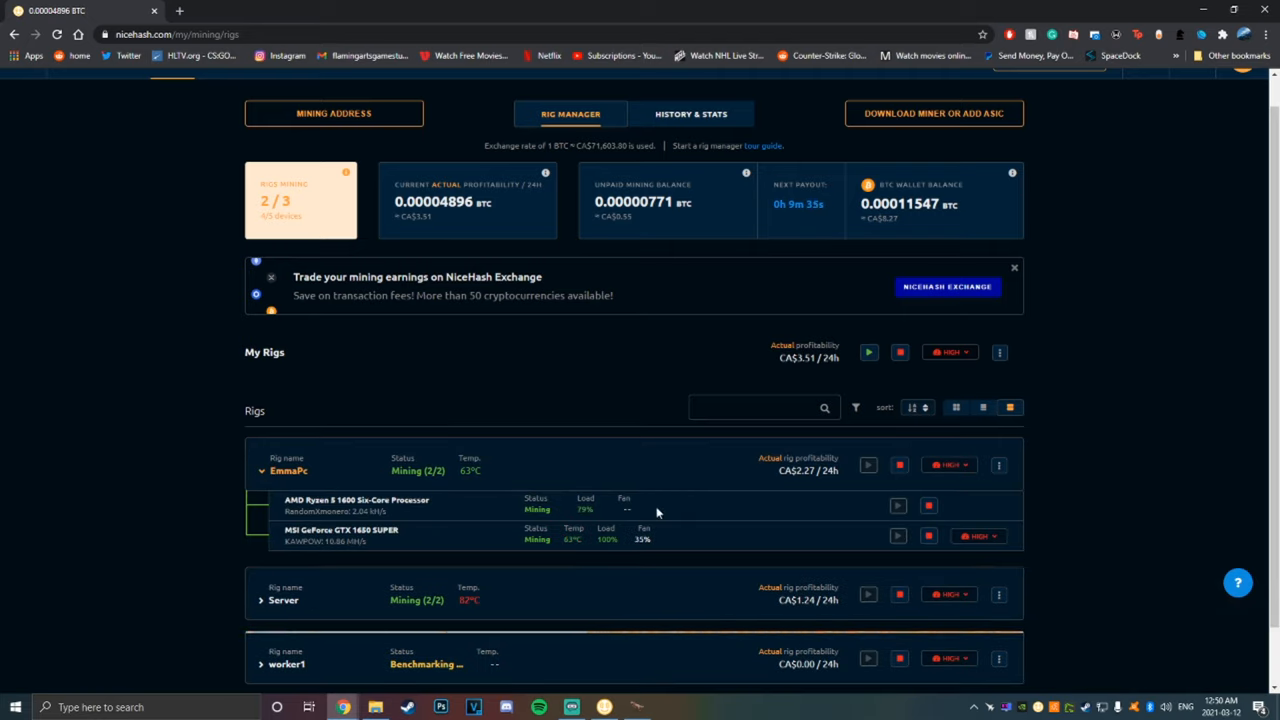
double_click(375, 530)
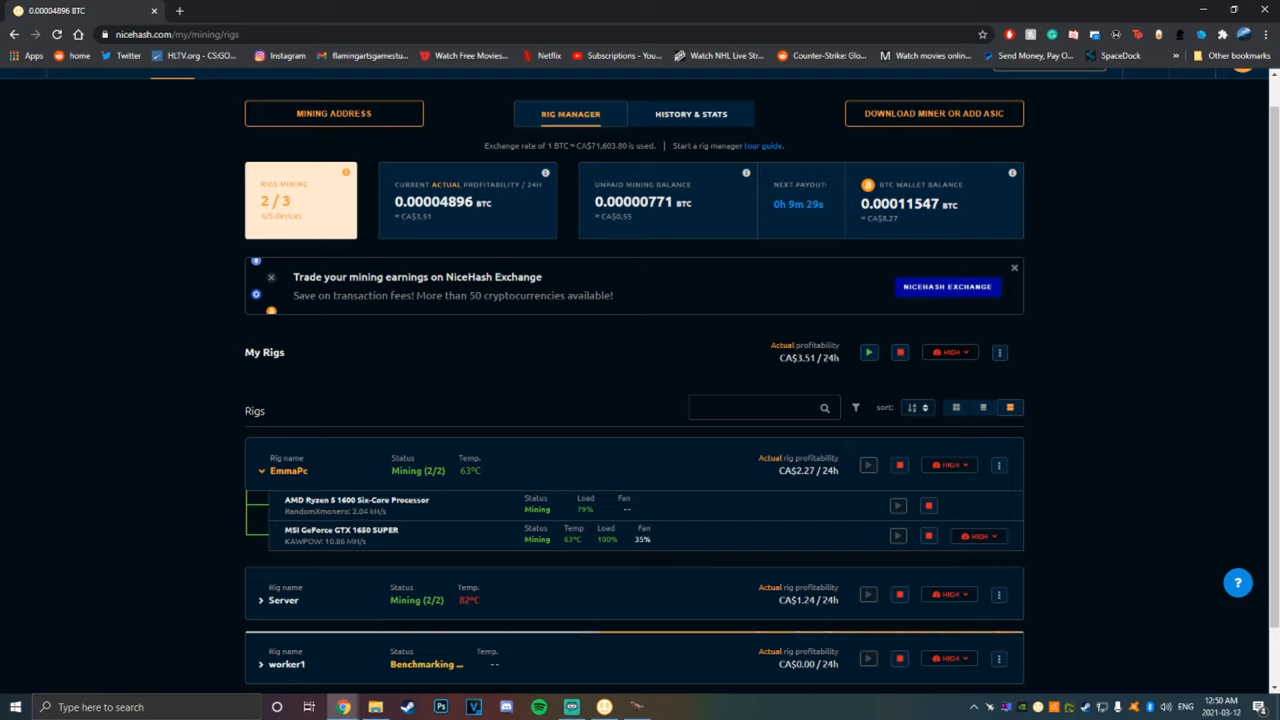
left_click(261, 470)
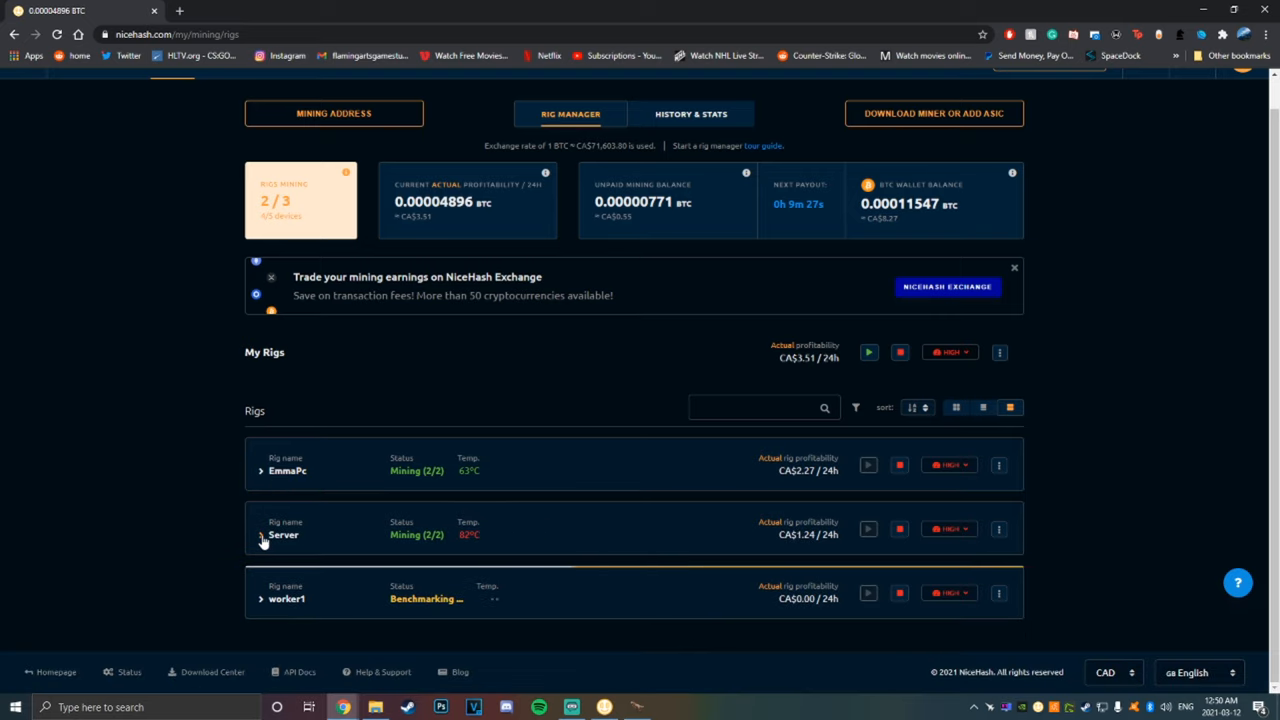
left_click(261, 534)
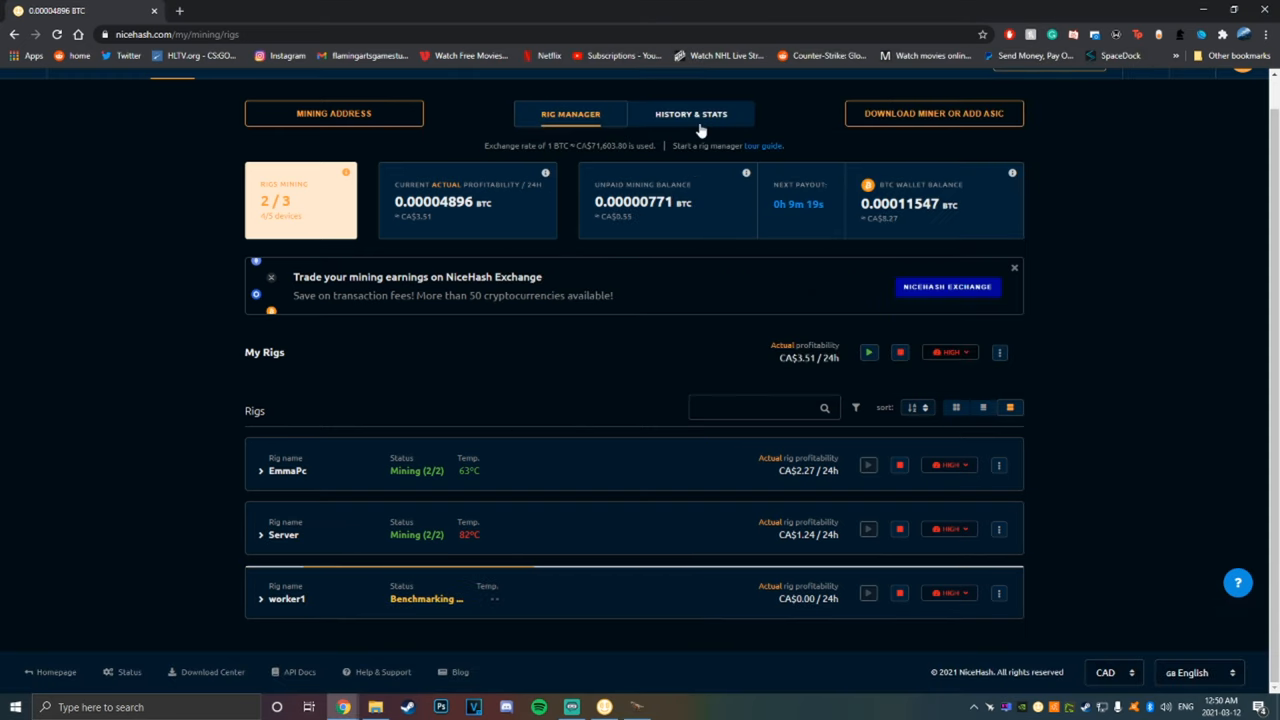
left_click(691, 113)
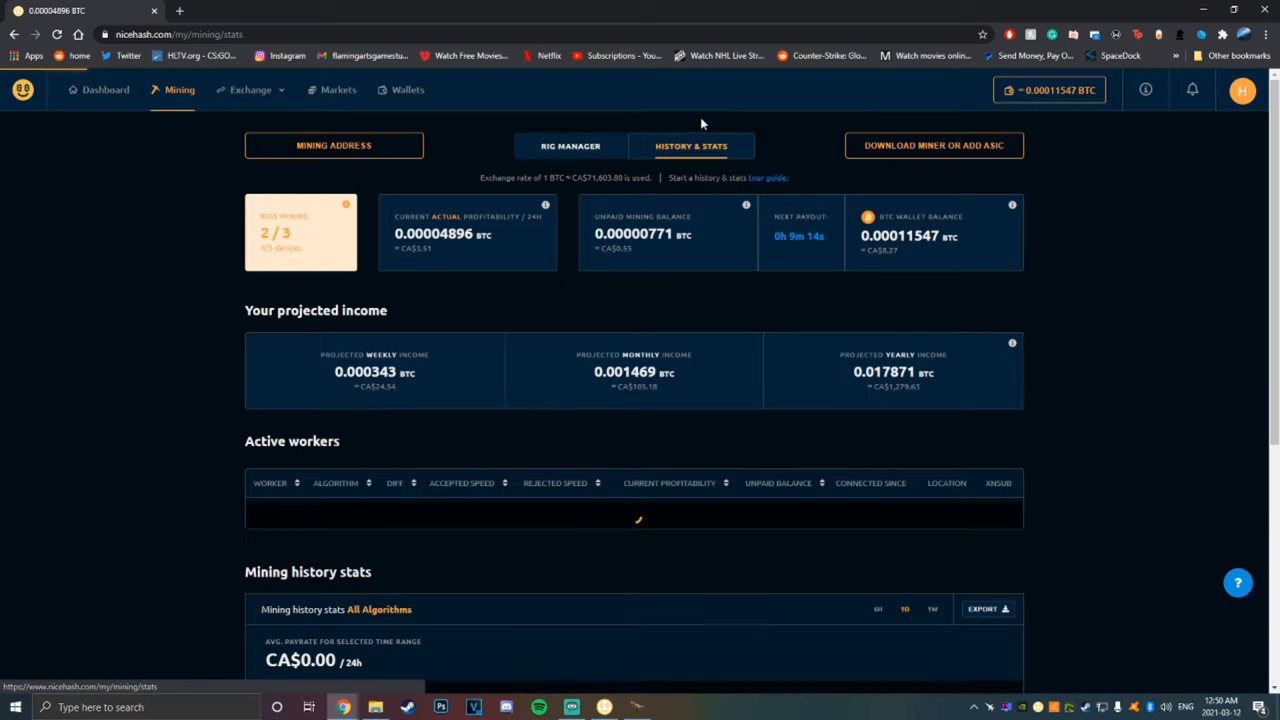
scroll("down", 3)
type("399")
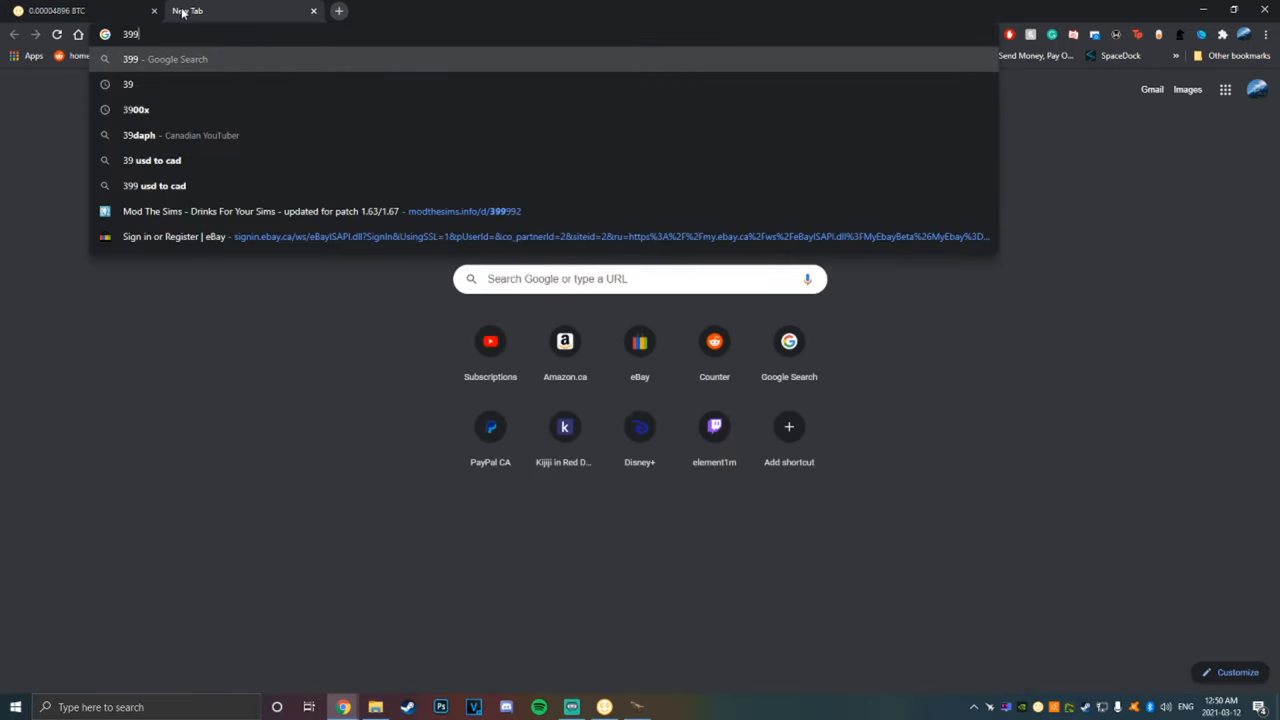
Calculate 300 × 3 = 900 in Google, then minimize the browser to show the miner
type("300x3")
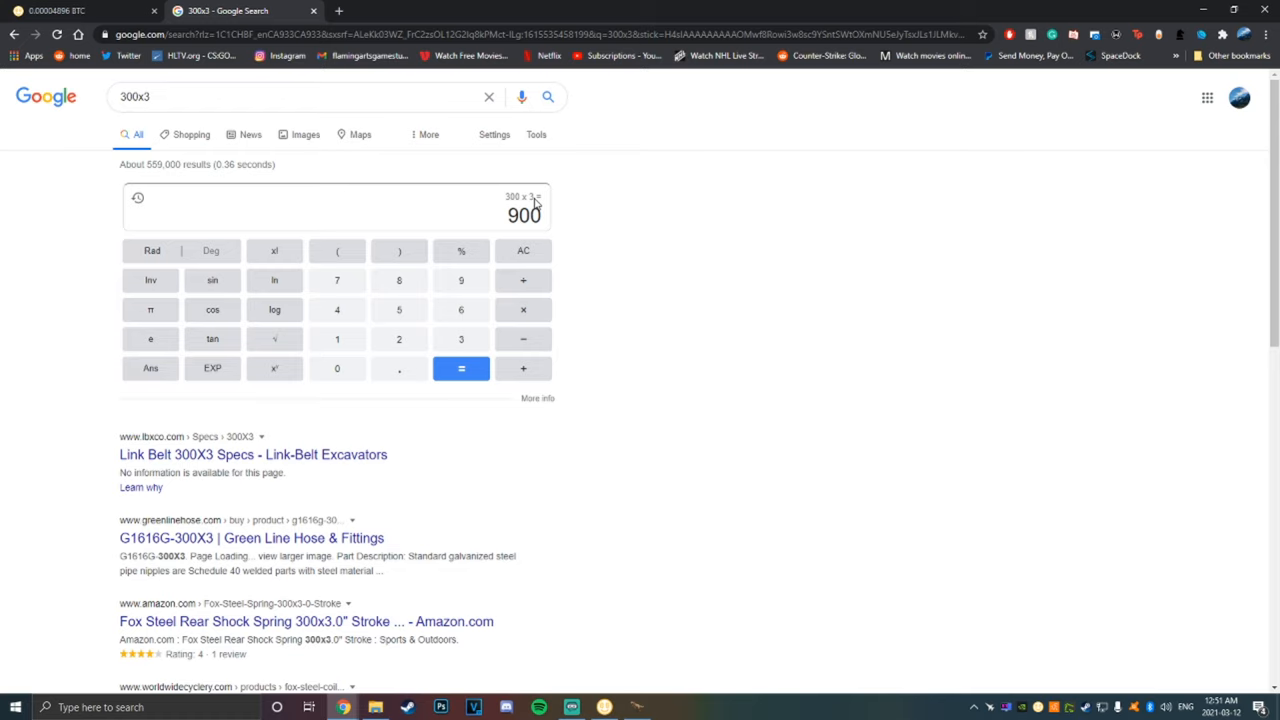
mouse_move(591, 214)
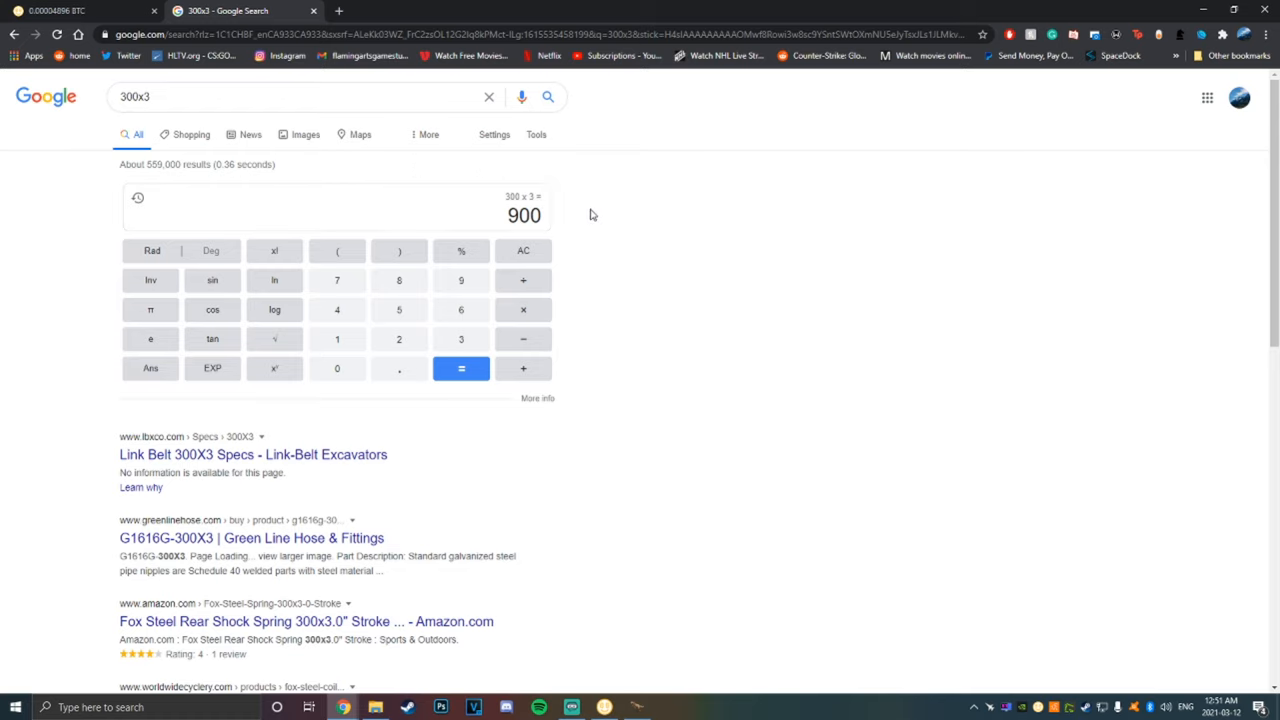
left_click(60, 10)
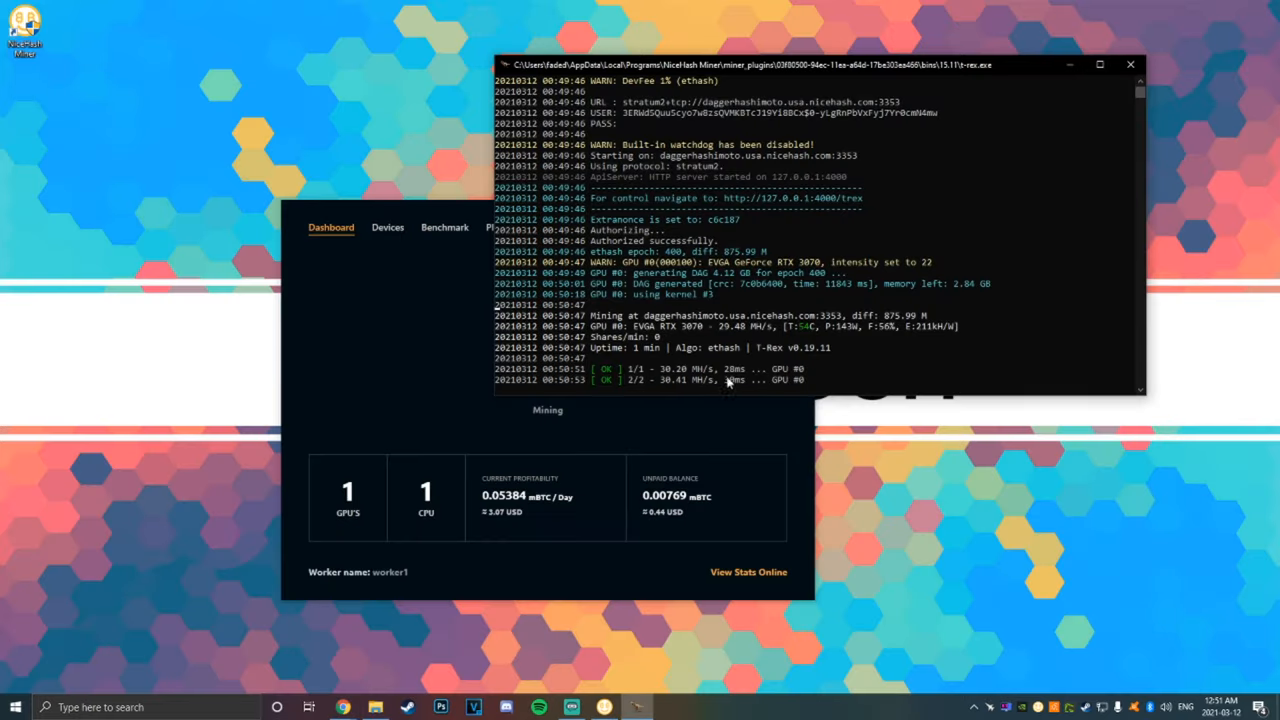
mouse_move(668, 370)
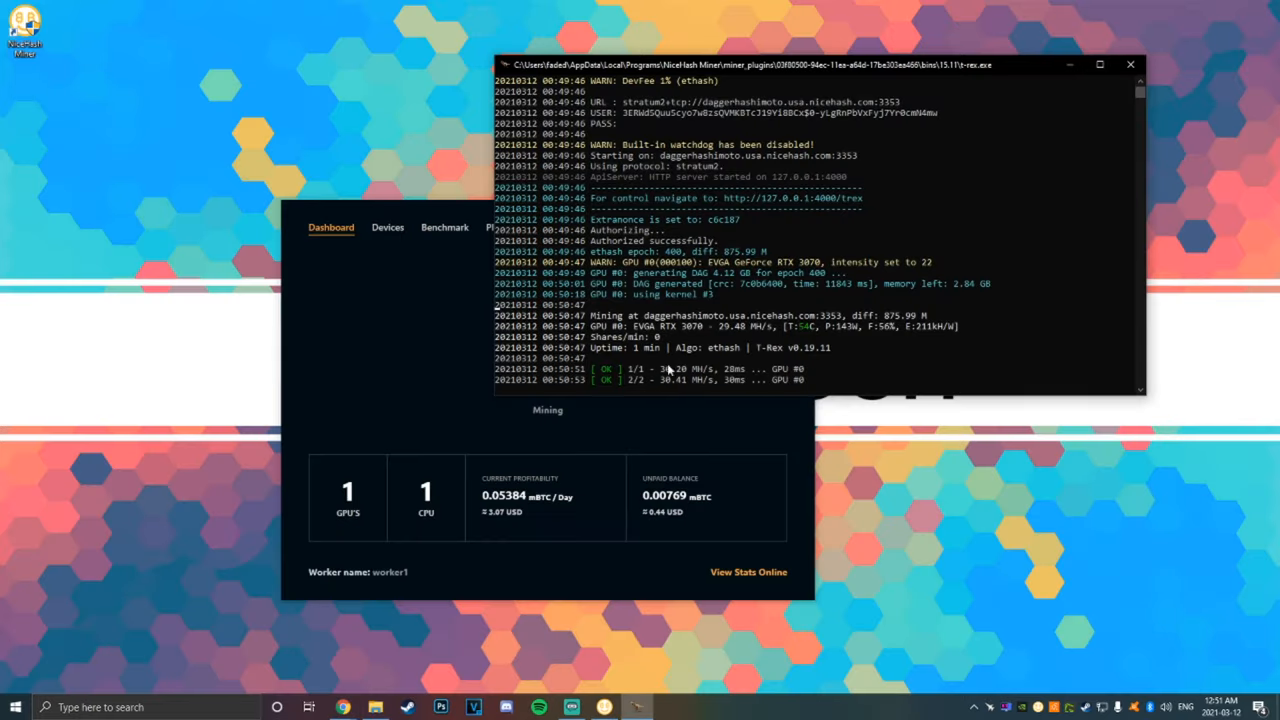